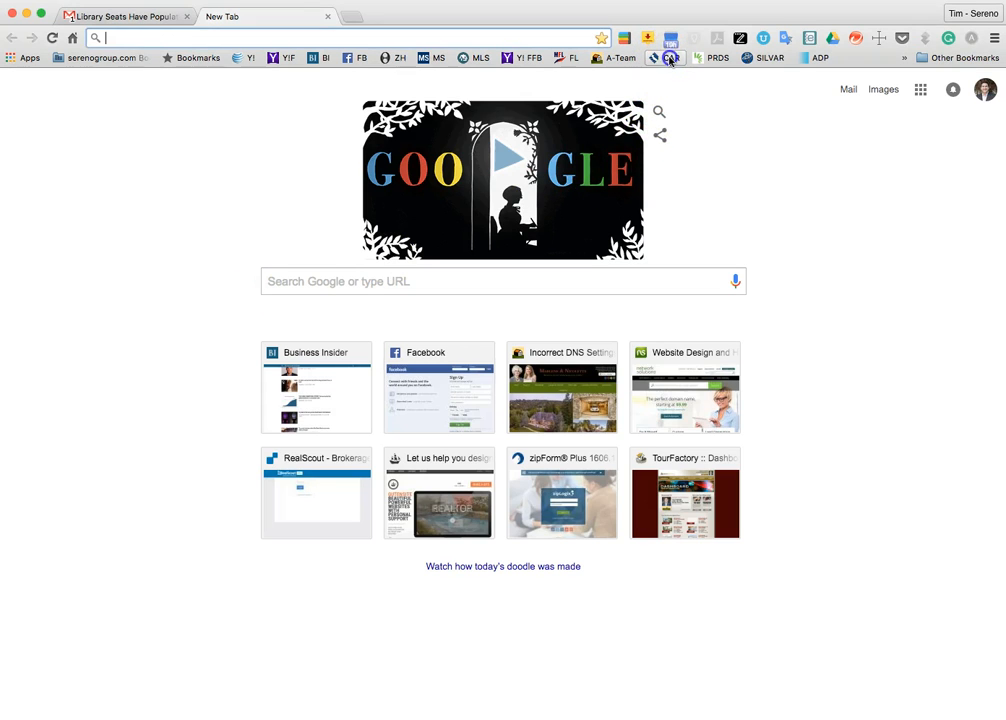
Step: Open the CAR bookmark and sign in on car.org, resubmitting after the failed attempt
{"action": "left_click", "coordinate": [665, 57]}
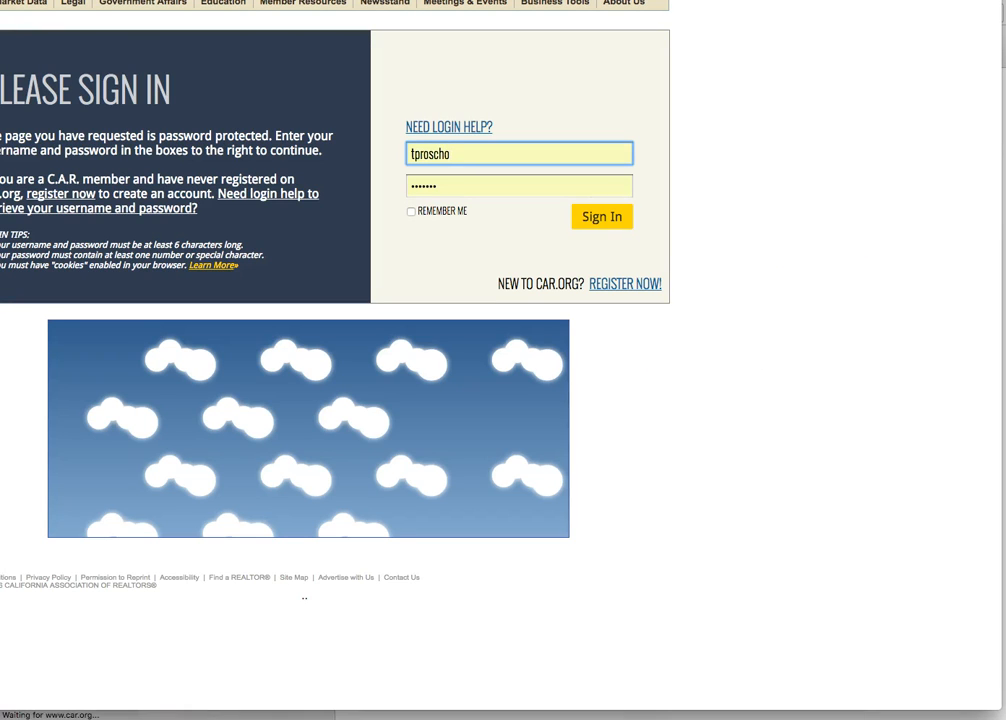
{"action": "left_click", "coordinate": [602, 216]}
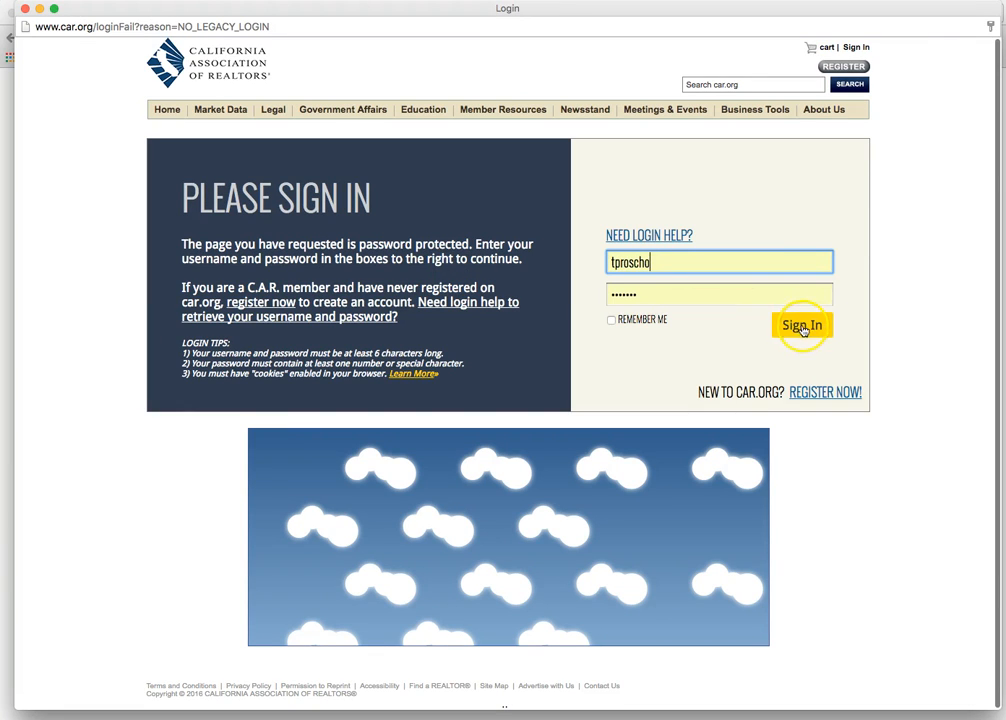
{"action": "left_click", "coordinate": [801, 325]}
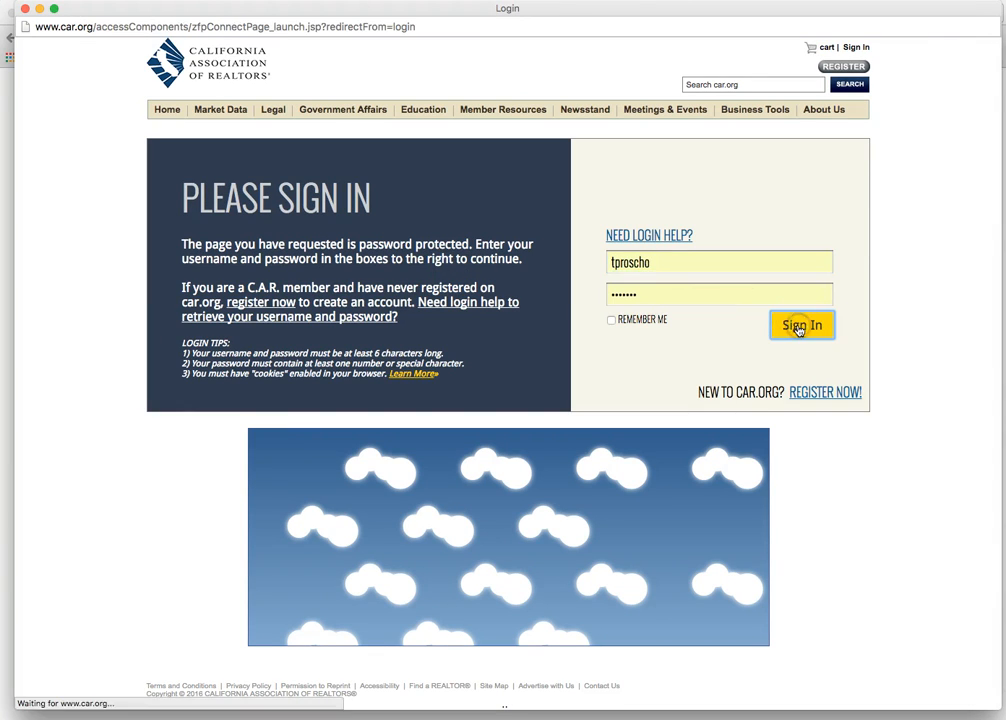
Step: Complete the sign-in redirect so zipForm Plus loads the active transactions list
{"action": "left_click", "coordinate": [801, 325]}
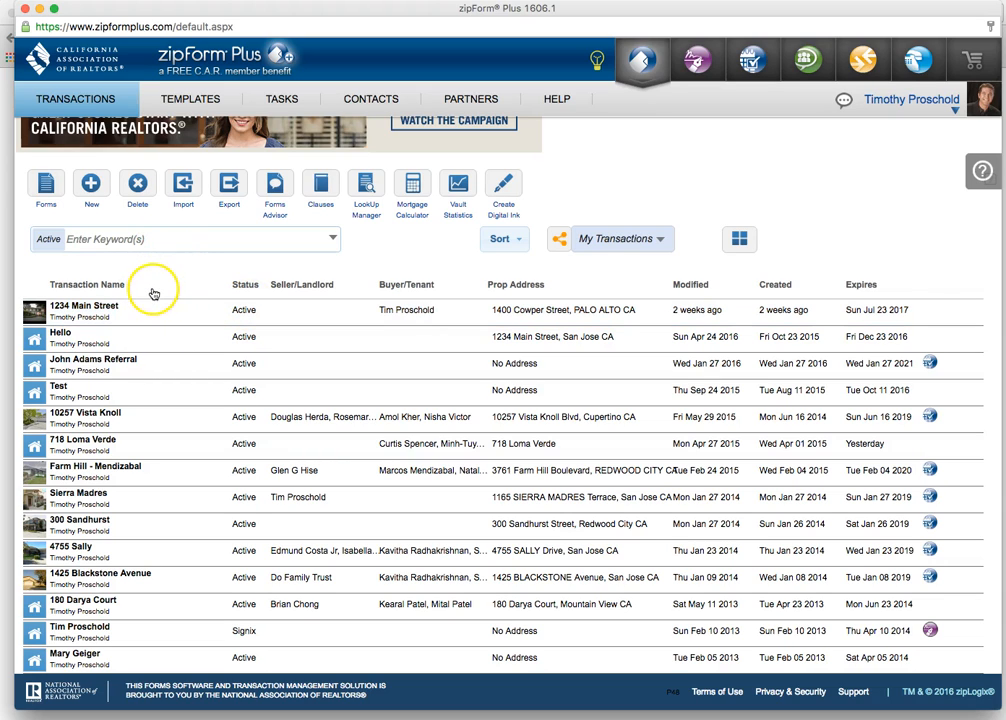
{"action": "mouse_move", "coordinate": [183, 190]}
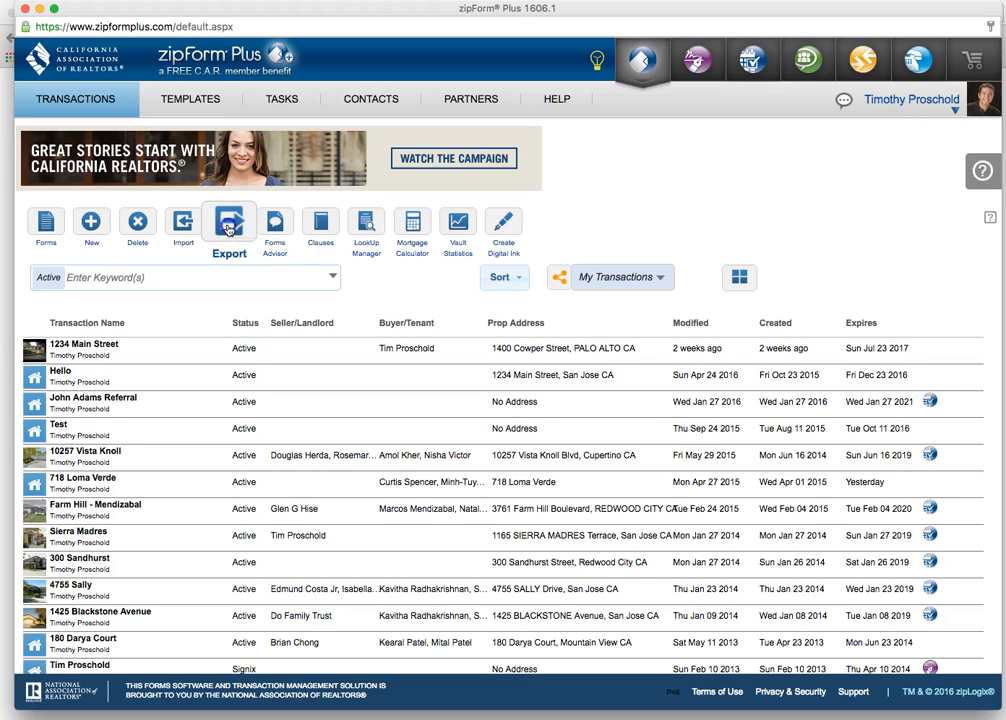
Step: Enter export mode and check all transactions with Select All
{"action": "left_click", "coordinate": [229, 224]}
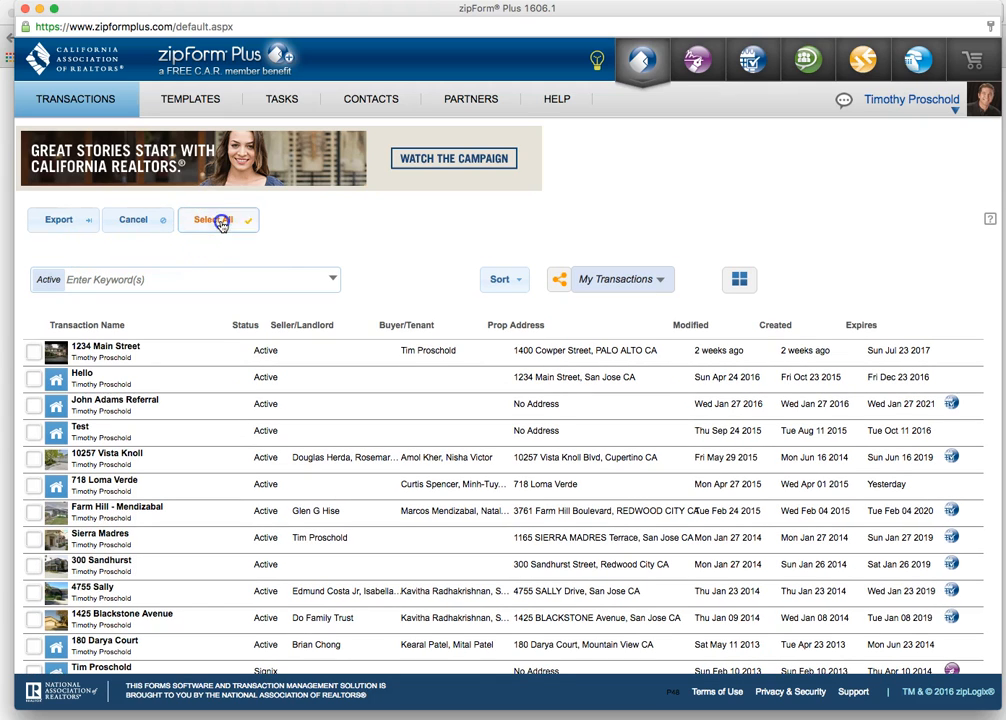
{"action": "left_click", "coordinate": [211, 219]}
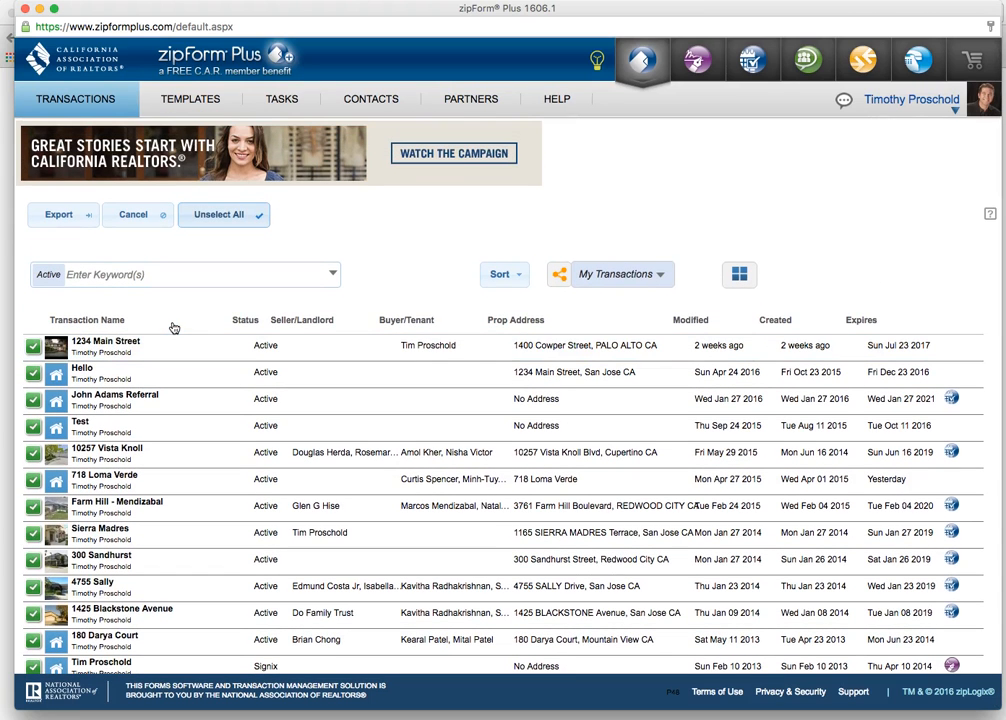
{"action": "mouse_move", "coordinate": [160, 310]}
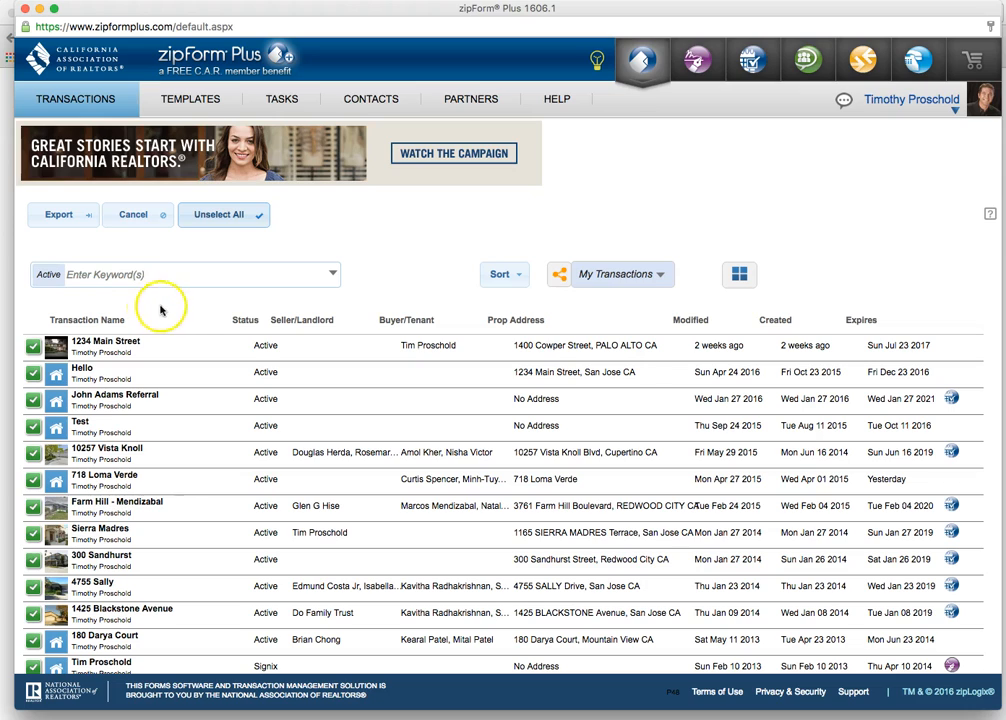
{"action": "mouse_move", "coordinate": [260, 258]}
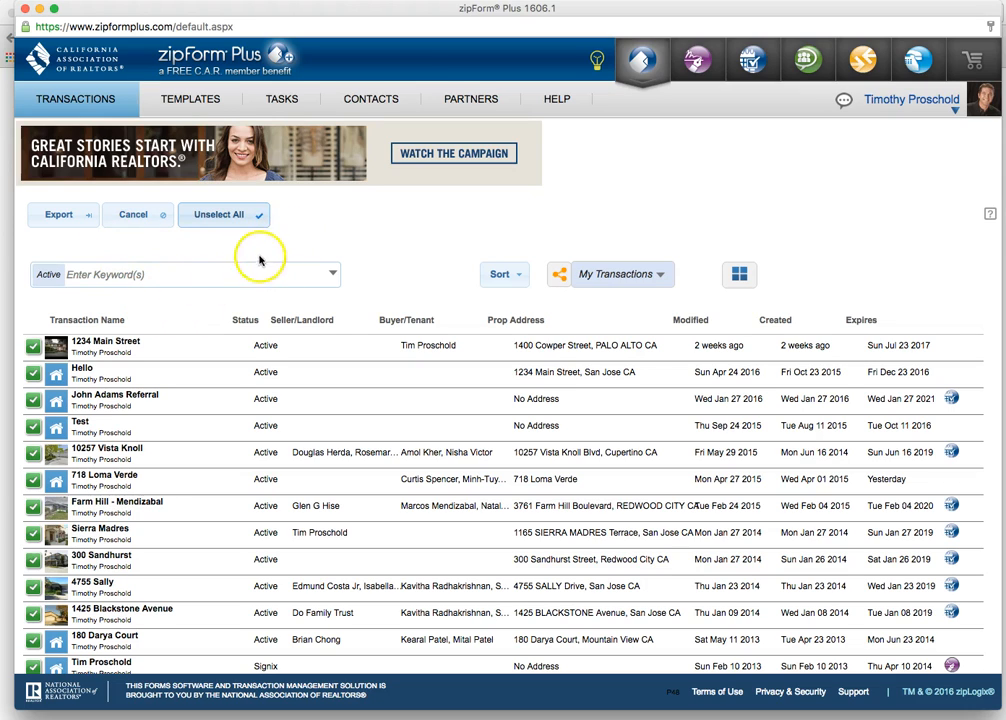
{"action": "mouse_move", "coordinate": [58, 214]}
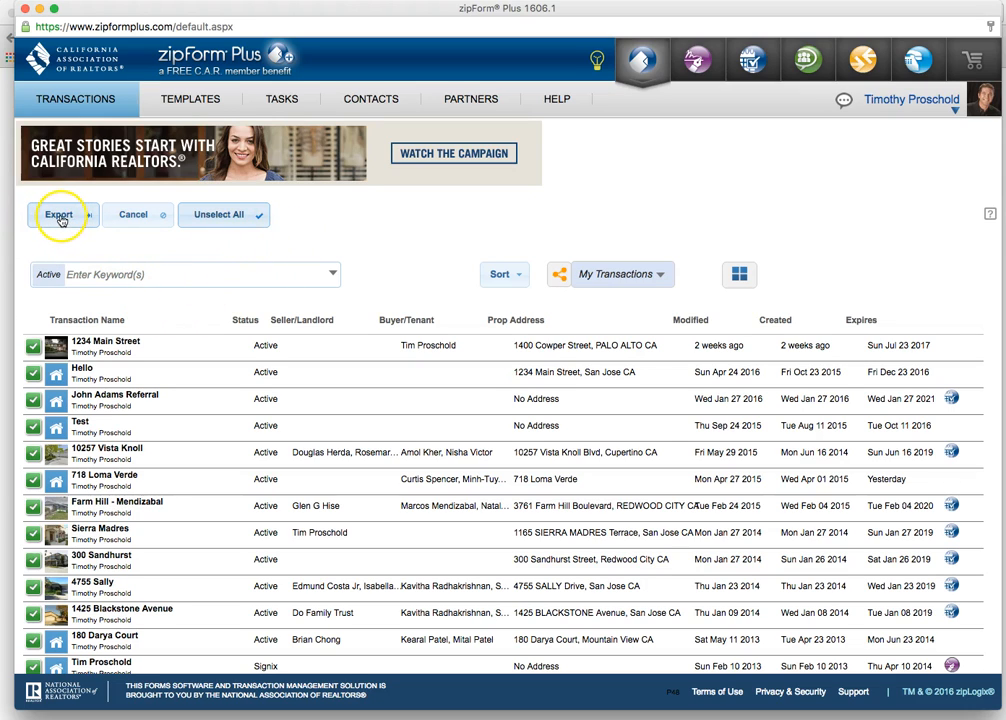
Step: Export the checked transactions with both zipForm Content and zipVault Content included
{"action": "left_click", "coordinate": [58, 214]}
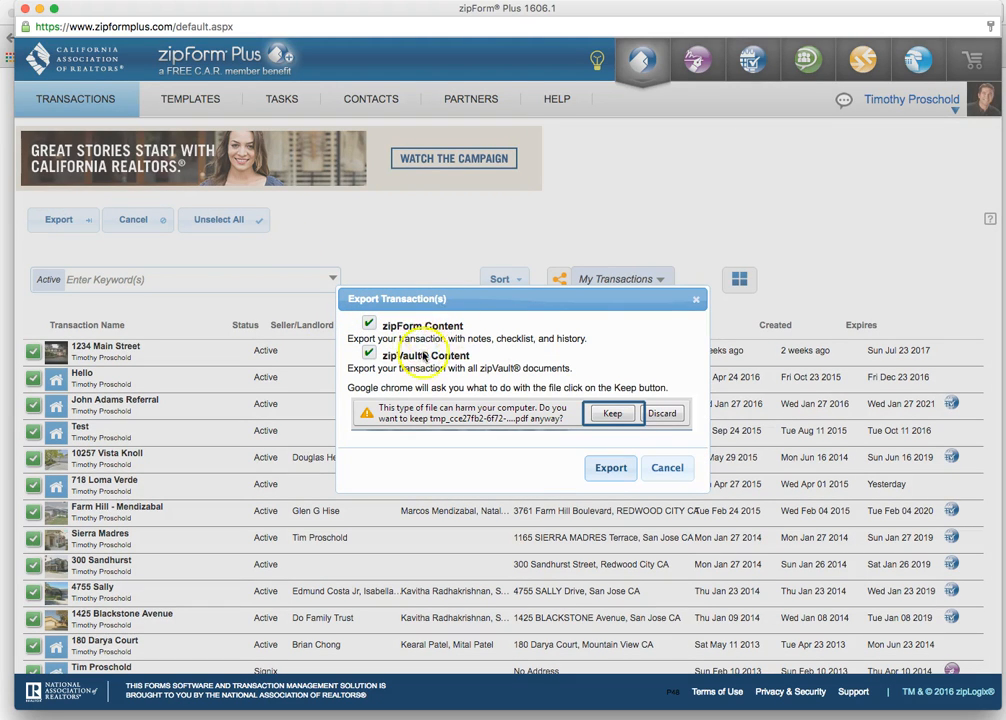
{"action": "mouse_move", "coordinate": [518, 325]}
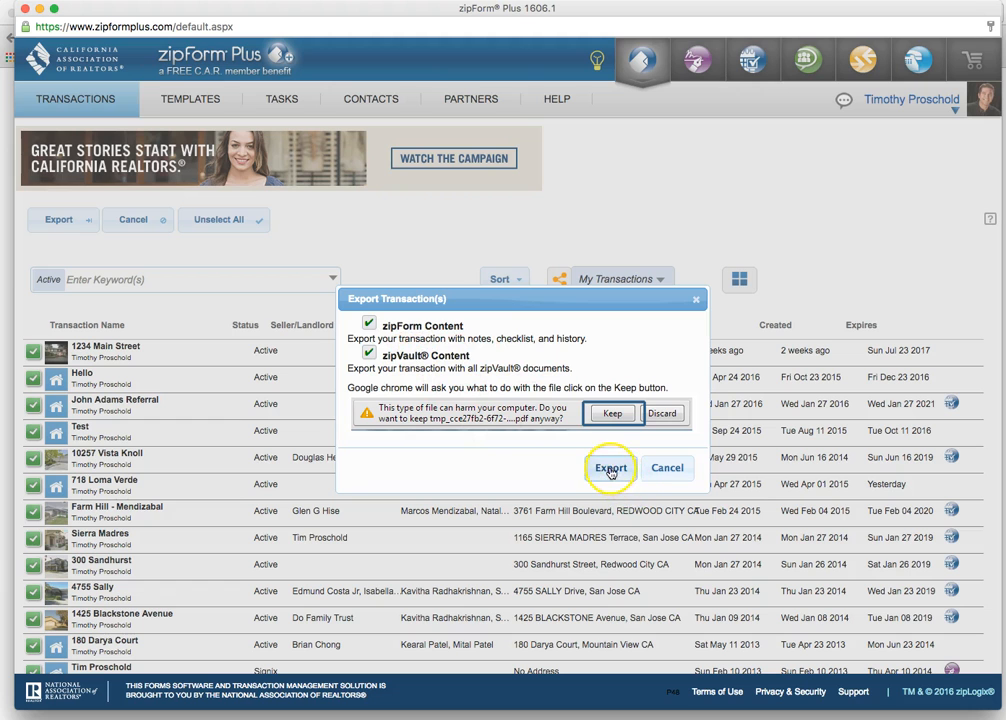
{"action": "left_click", "coordinate": [611, 468]}
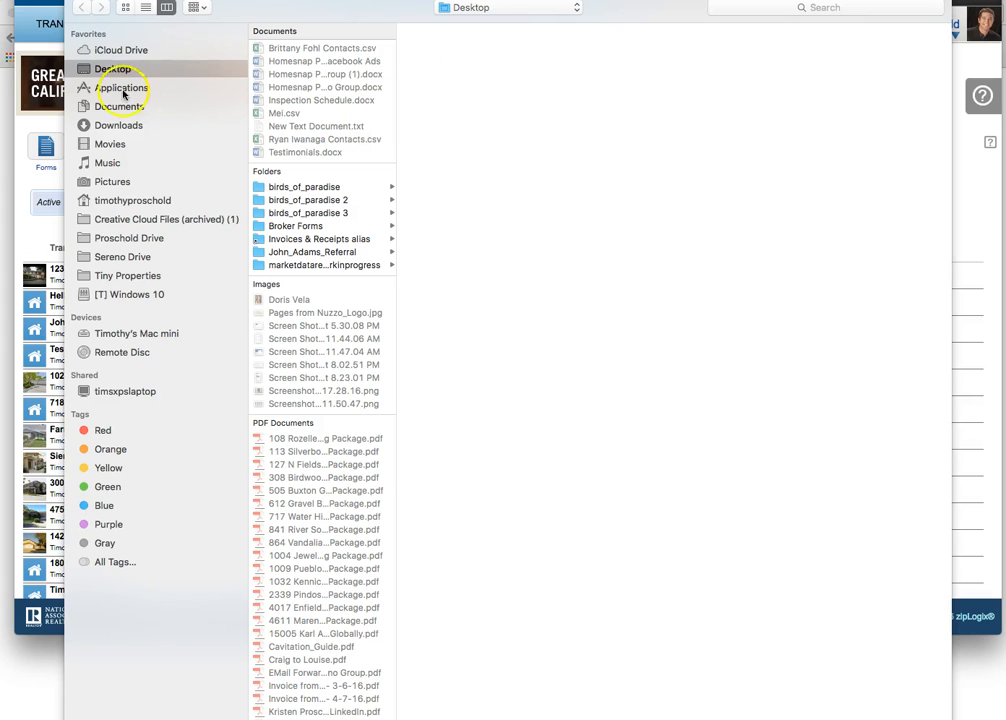
Step: Save the exported transactions file to a location such as the Desktop
{"action": "left_click", "coordinate": [113, 68]}
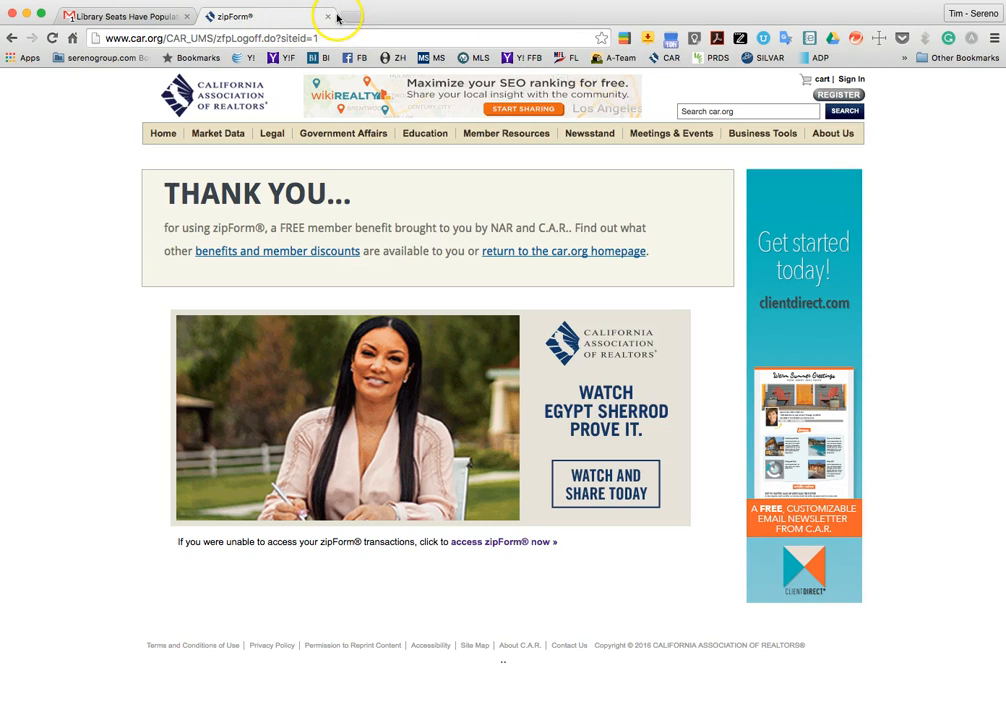
Step: Close the zipForm sign-off tab in Chrome
{"action": "left_click", "coordinate": [328, 16]}
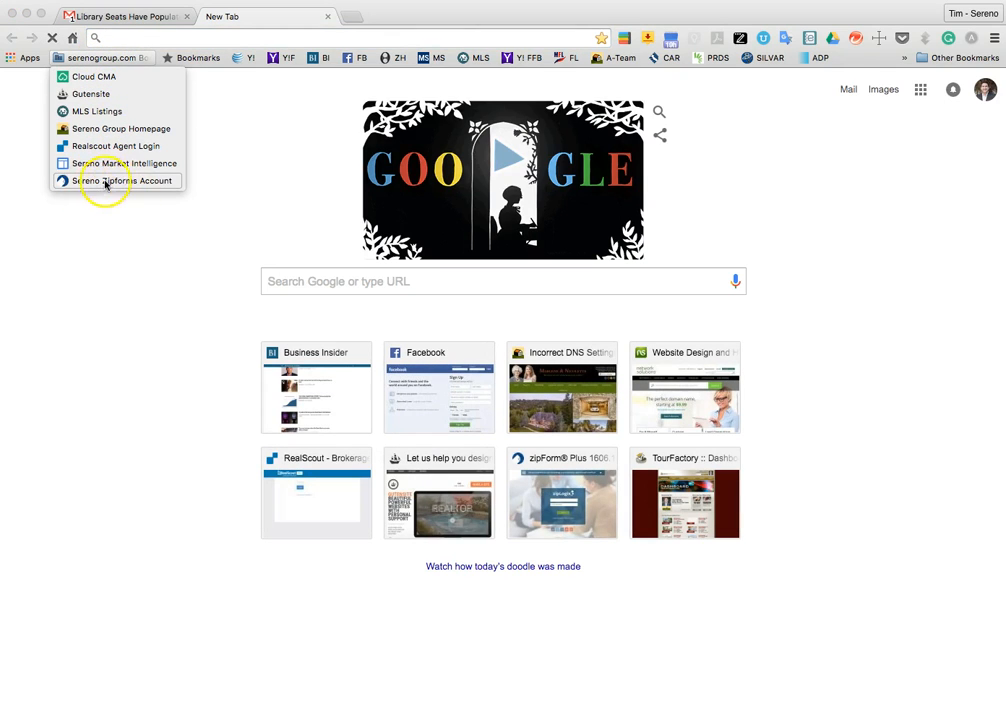
Step: Open the Sereno Zipforms Account bookmark and view the Unauthorized Access message
{"action": "left_click", "coordinate": [126, 181]}
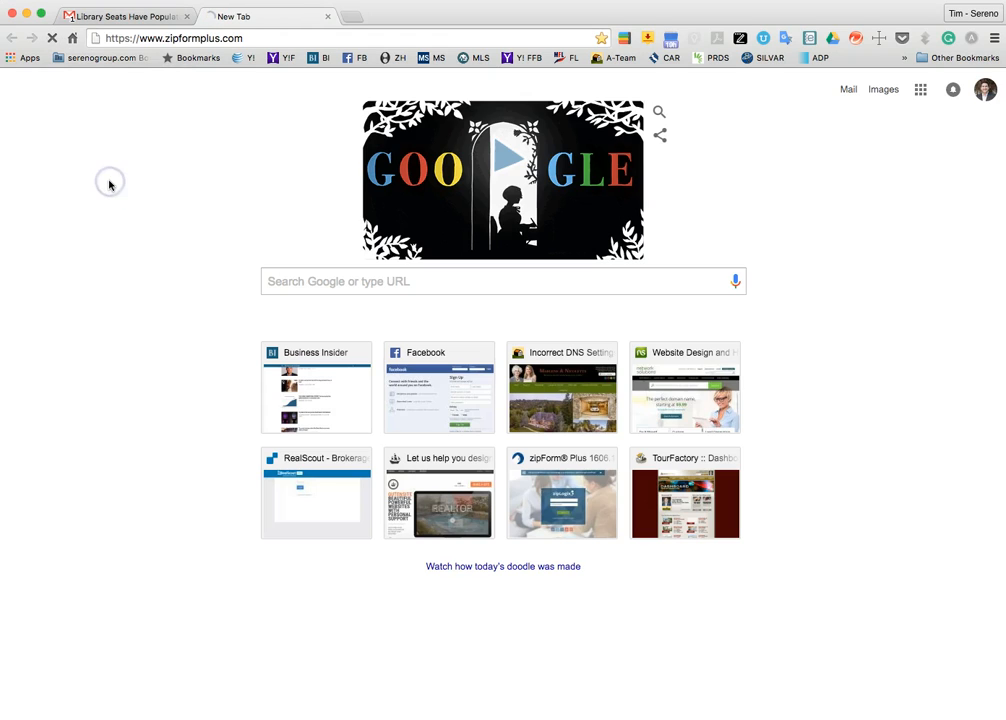
{"action": "left_click", "coordinate": [561, 495]}
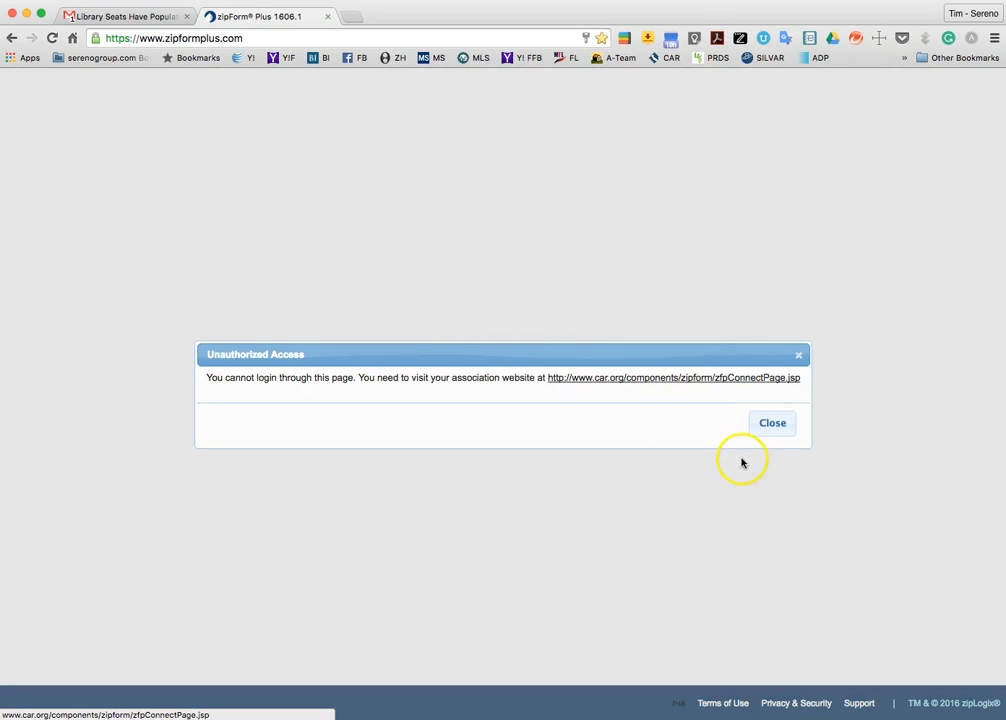
{"action": "mouse_move", "coordinate": [648, 447]}
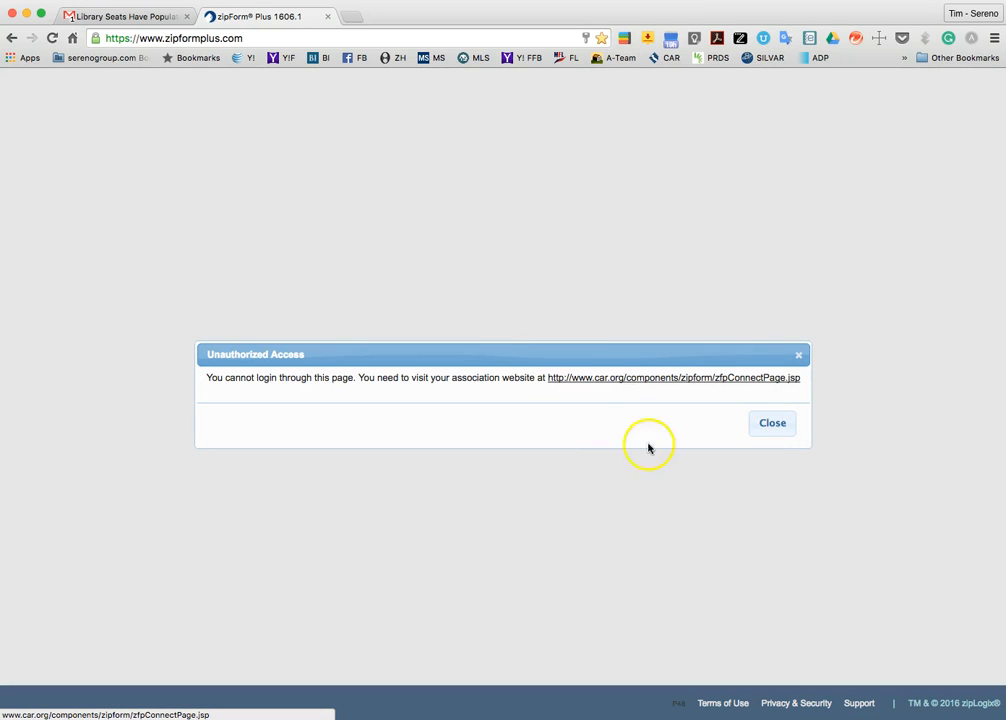
{"action": "mouse_move", "coordinate": [771, 423]}
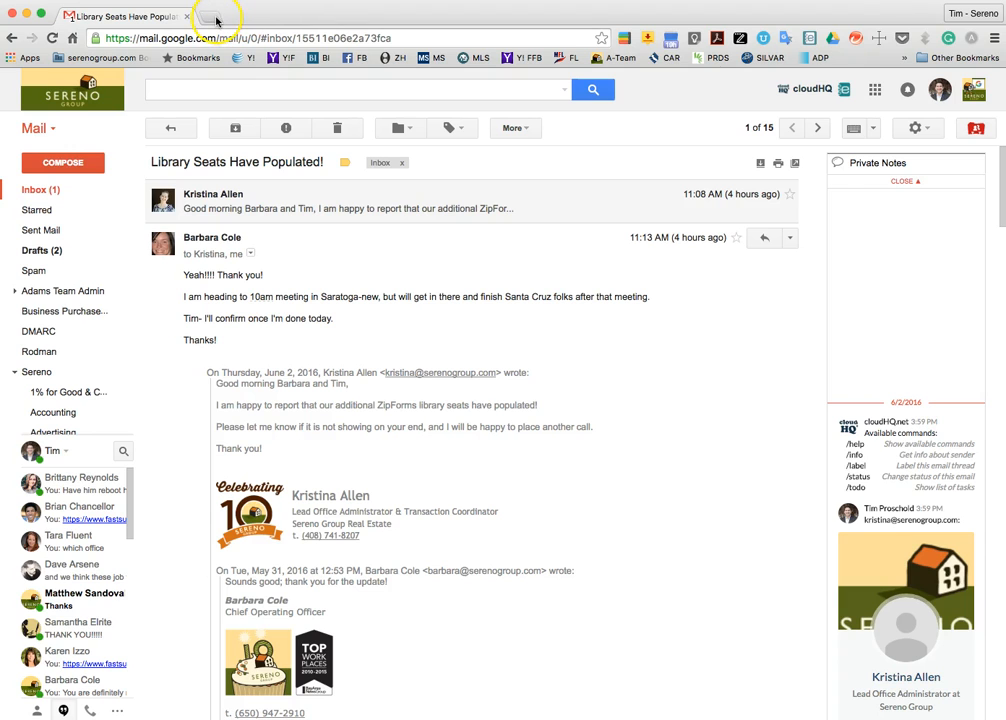
{"action": "mouse_move", "coordinate": [763, 17]}
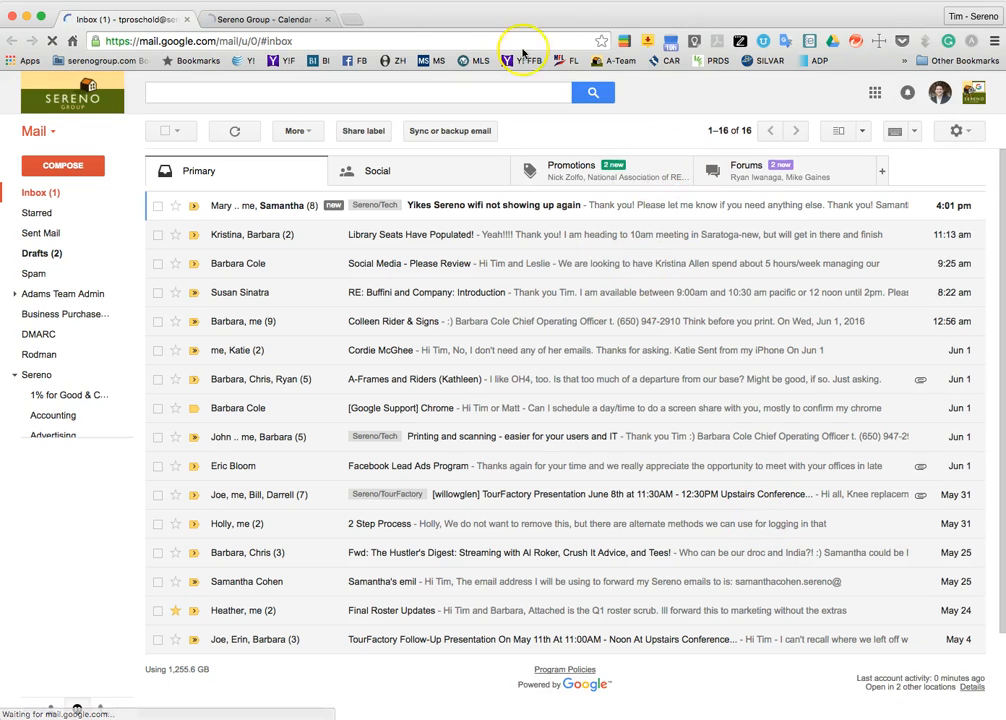
Step: Switch tabs and reopen the Sereno Zipforms Account bookmark to reach the zipForm Plus login page
{"action": "left_click", "coordinate": [265, 19]}
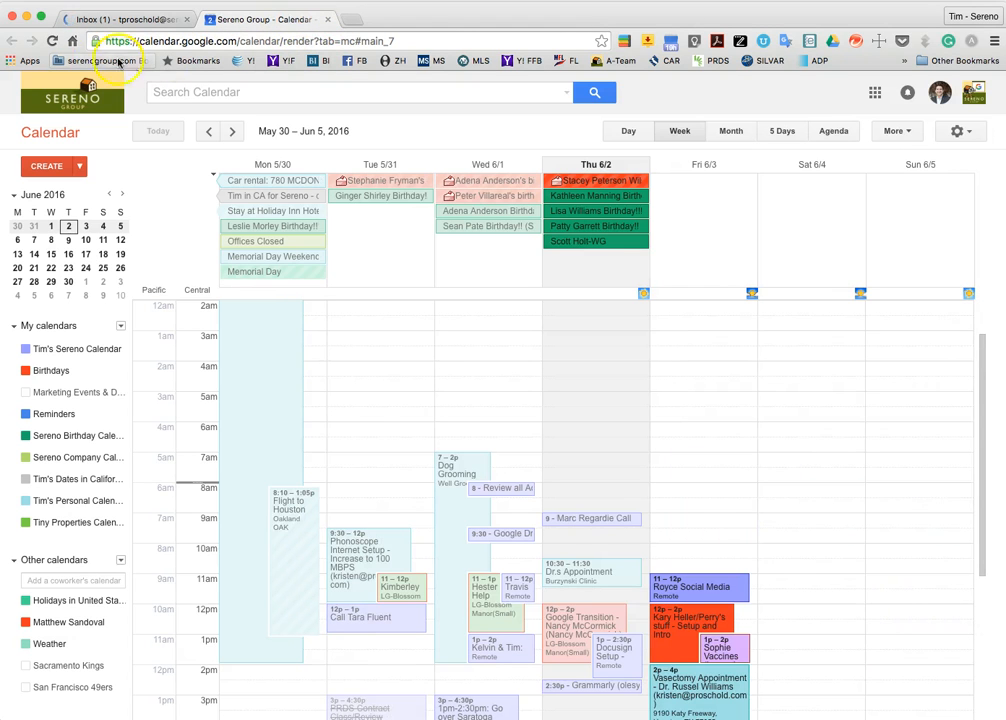
{"action": "left_click", "coordinate": [98, 61]}
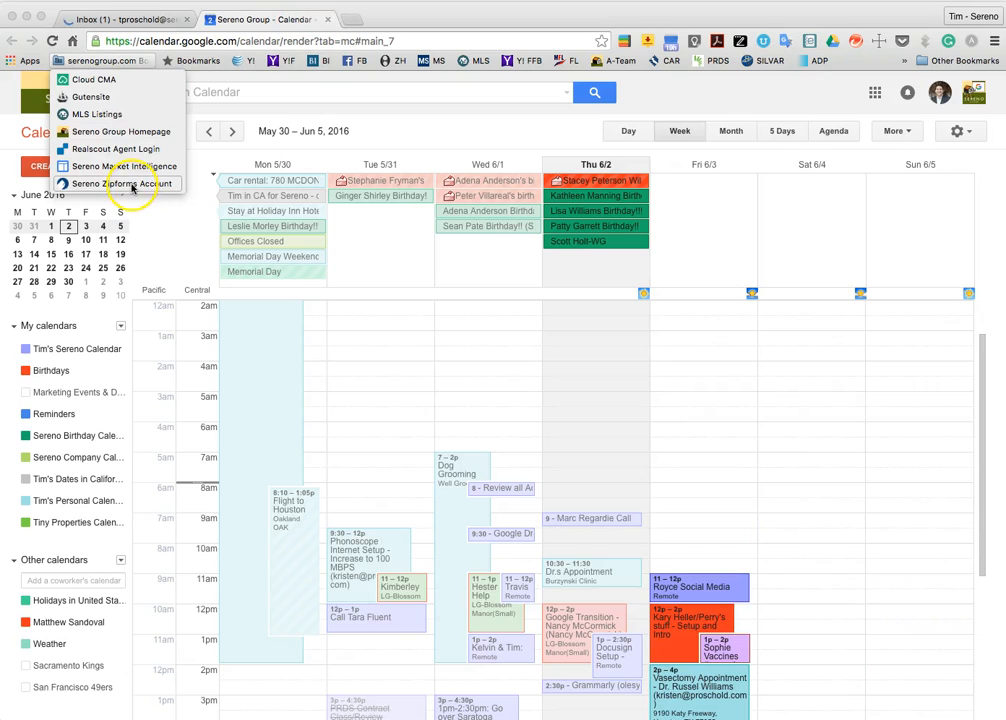
{"action": "left_click", "coordinate": [124, 183]}
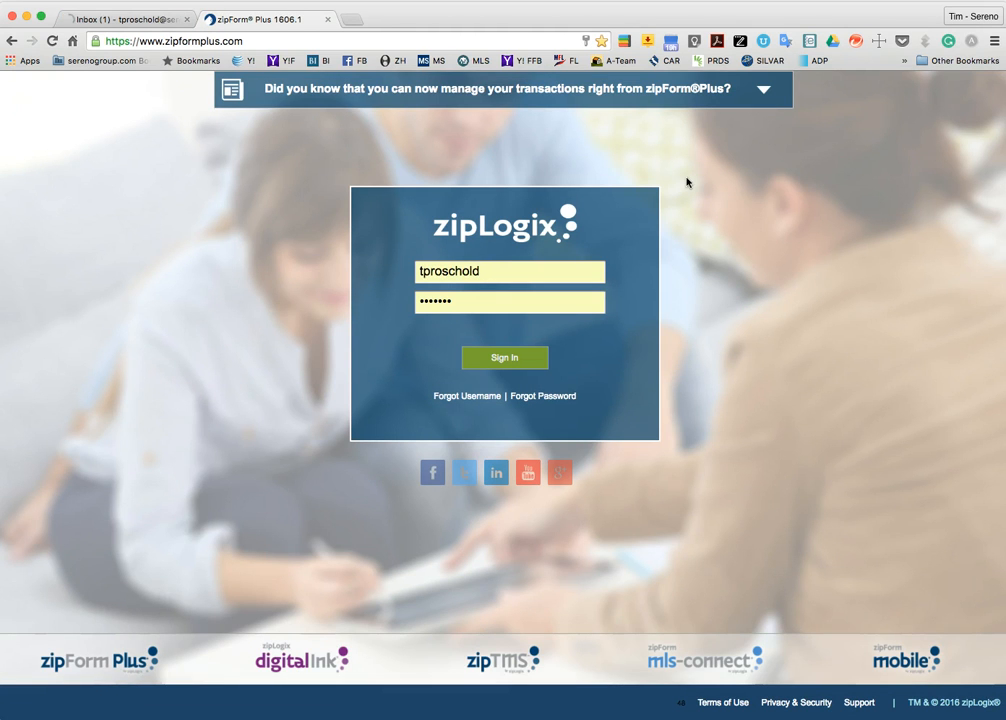
{"action": "mouse_move", "coordinate": [835, 90]}
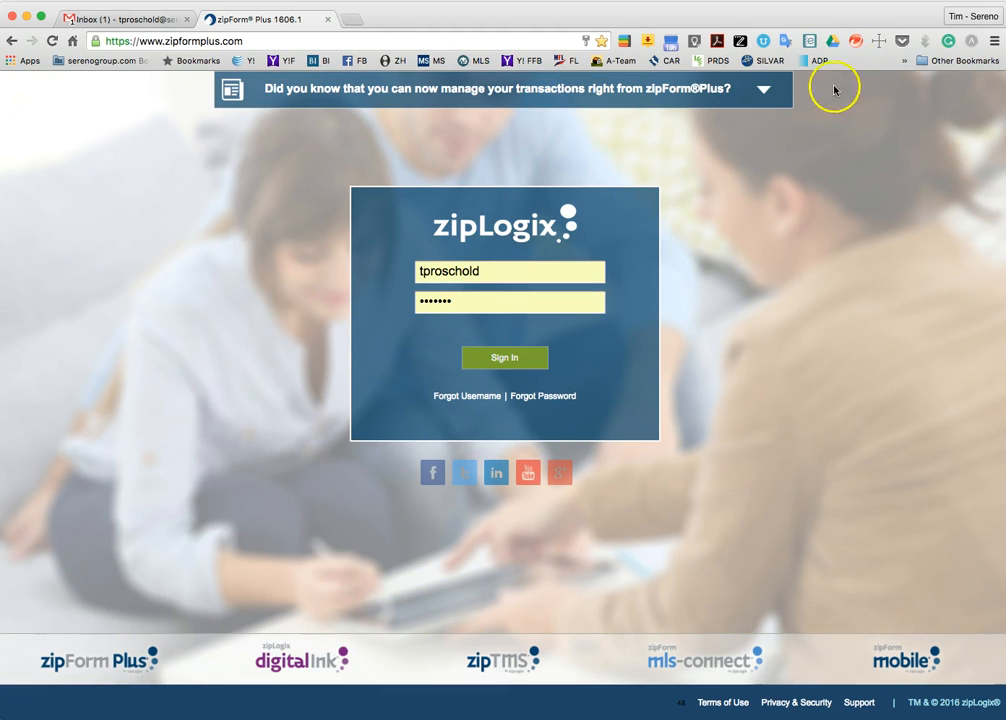
{"action": "mouse_move", "coordinate": [465, 345]}
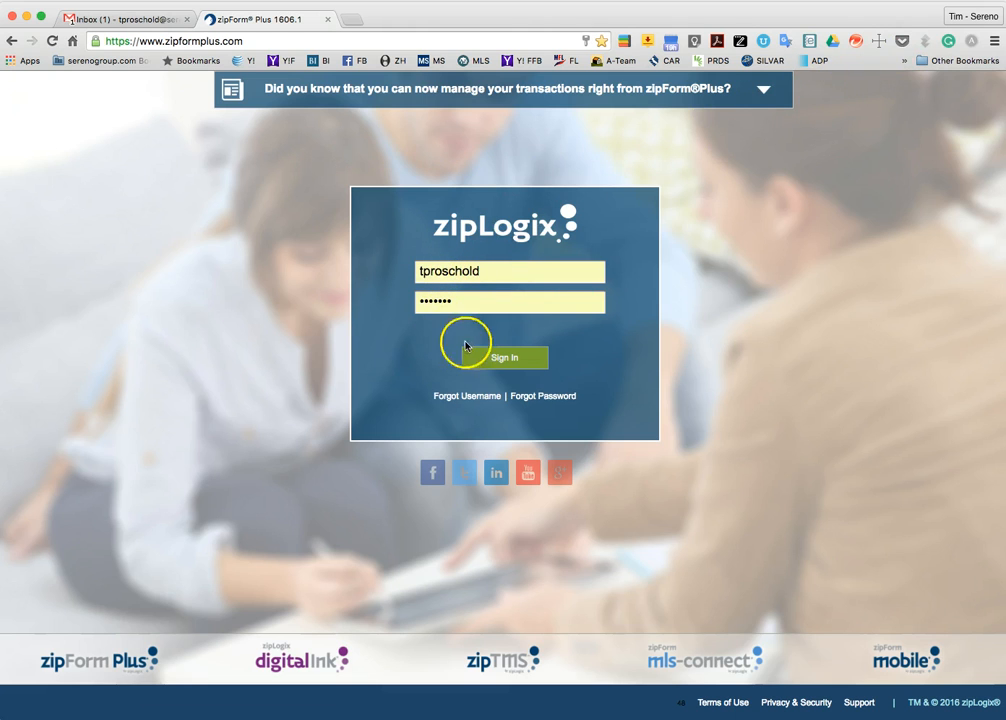
{"action": "mouse_move", "coordinate": [505, 358]}
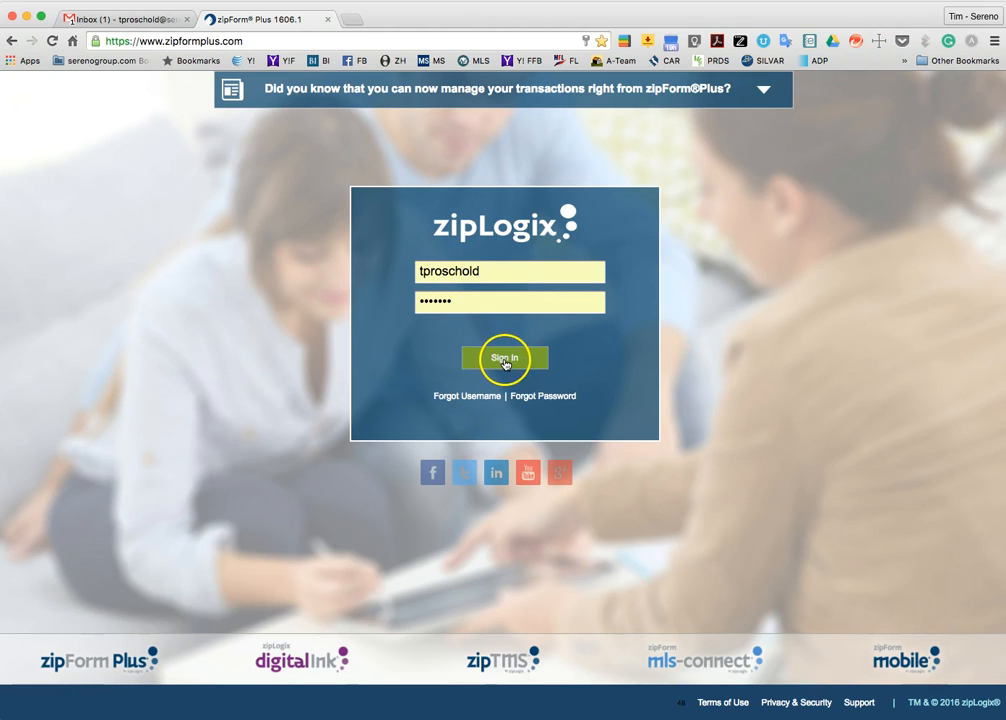
Step: Sign in with the prefilled credentials and continue to zipForm after C.A.R. membership verification
{"action": "left_click", "coordinate": [504, 358]}
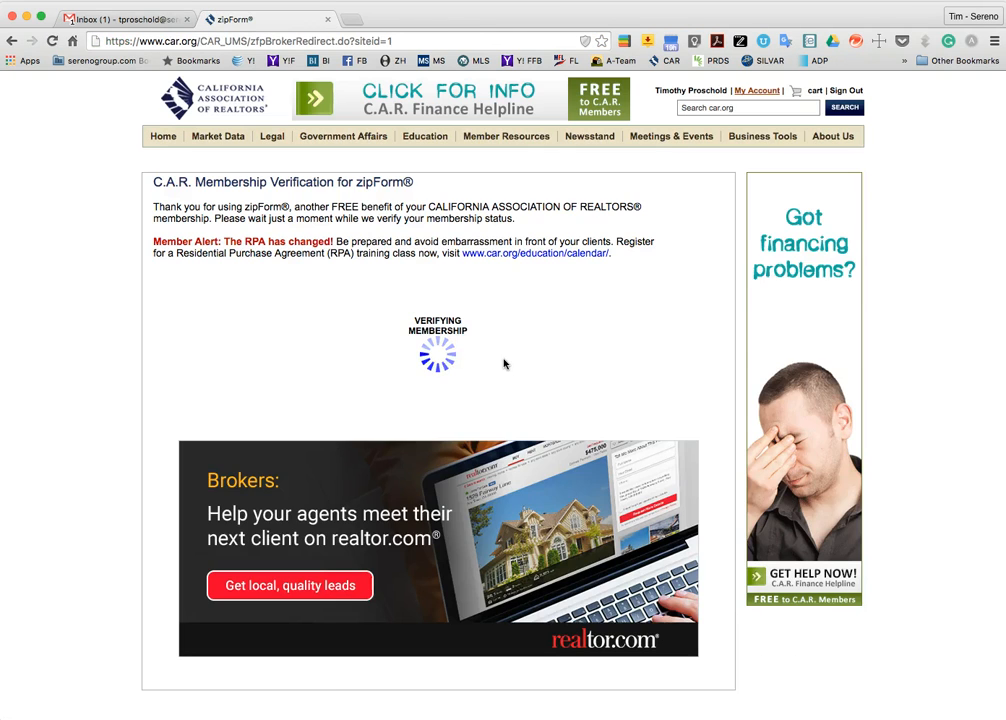
{"action": "mouse_move", "coordinate": [385, 310]}
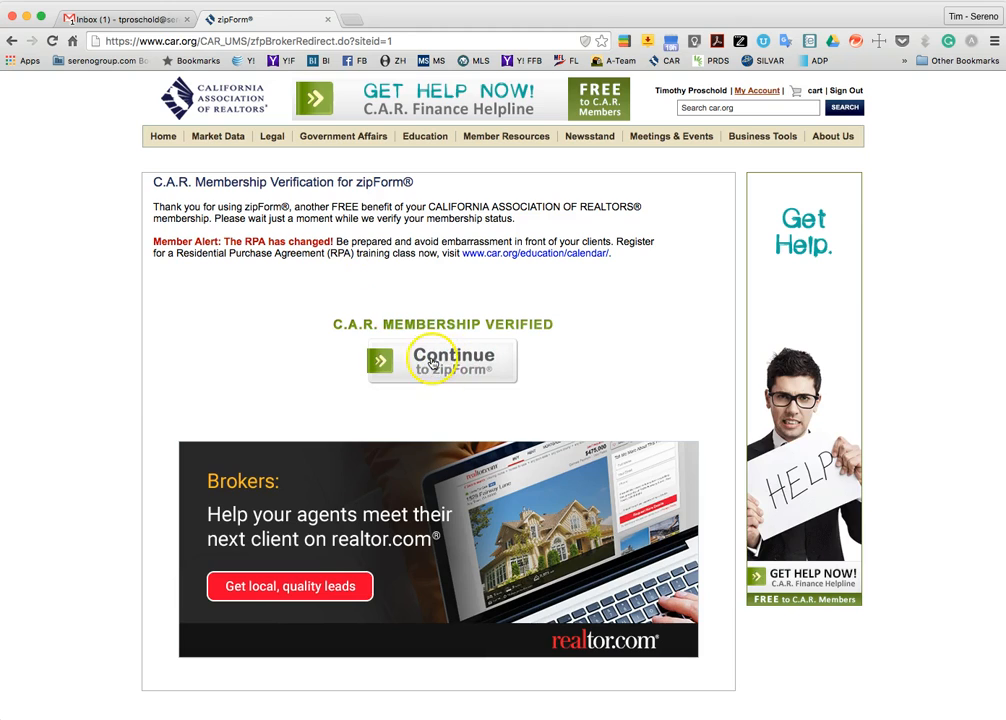
{"action": "left_click", "coordinate": [441, 360]}
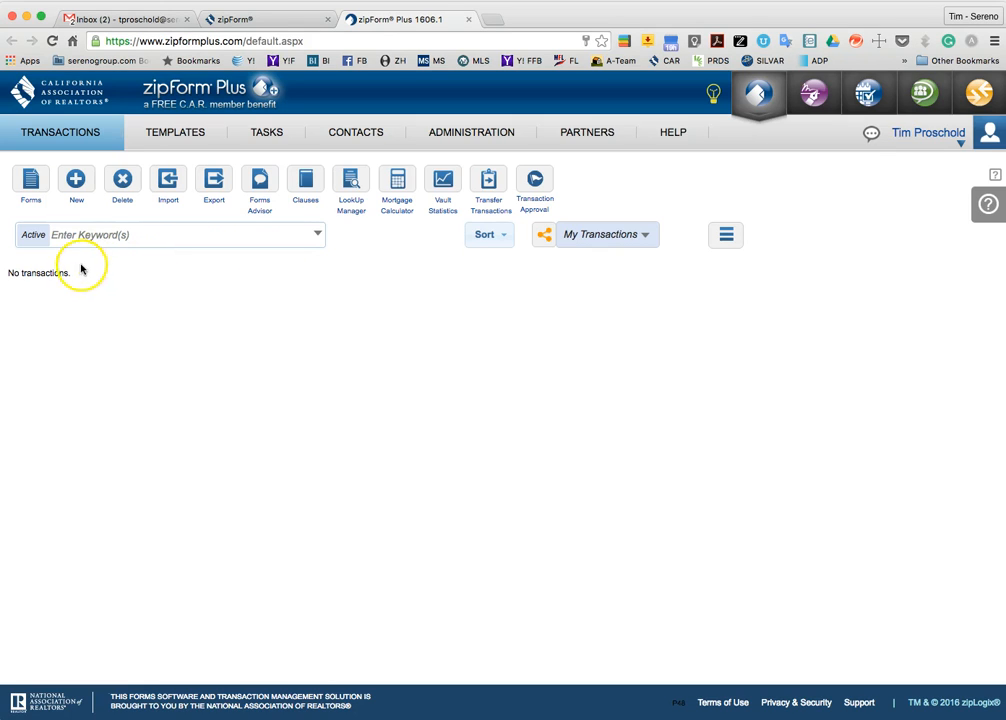
{"action": "mouse_move", "coordinate": [73, 272]}
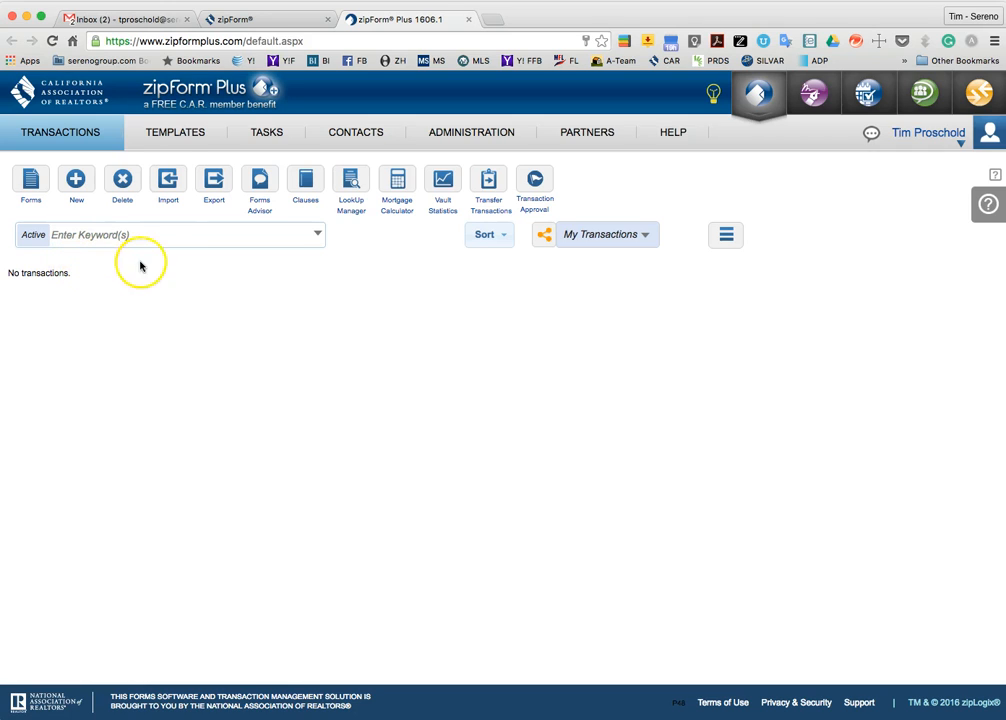
{"action": "mouse_move", "coordinate": [168, 180]}
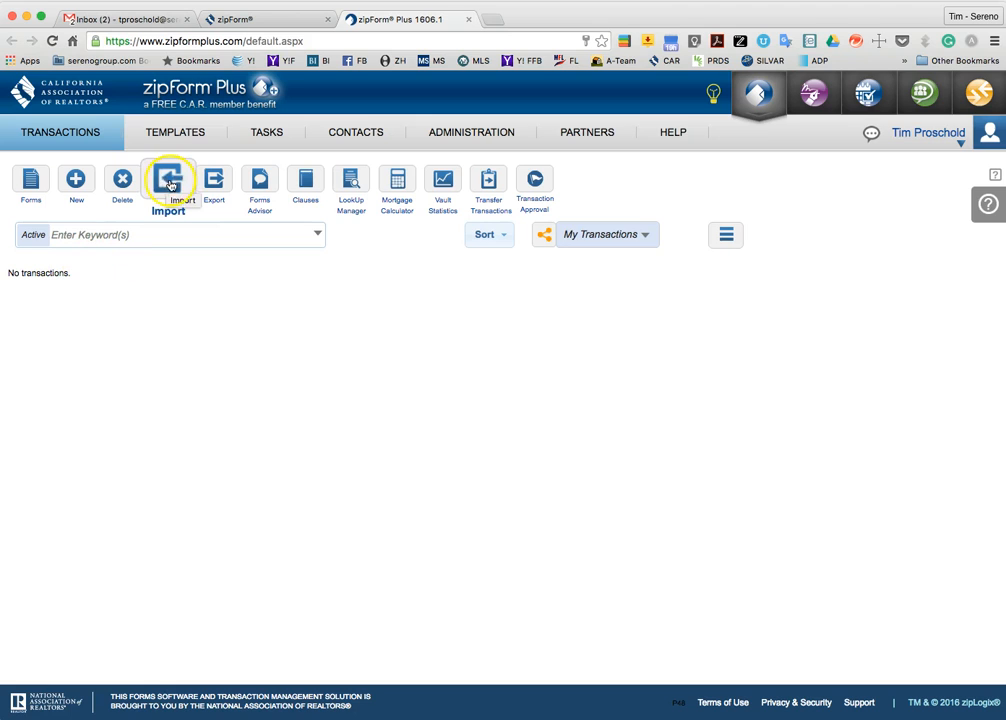
Step: Open the Import transaction(s) dialog from the Transactions toolbar
{"action": "left_click", "coordinate": [168, 183]}
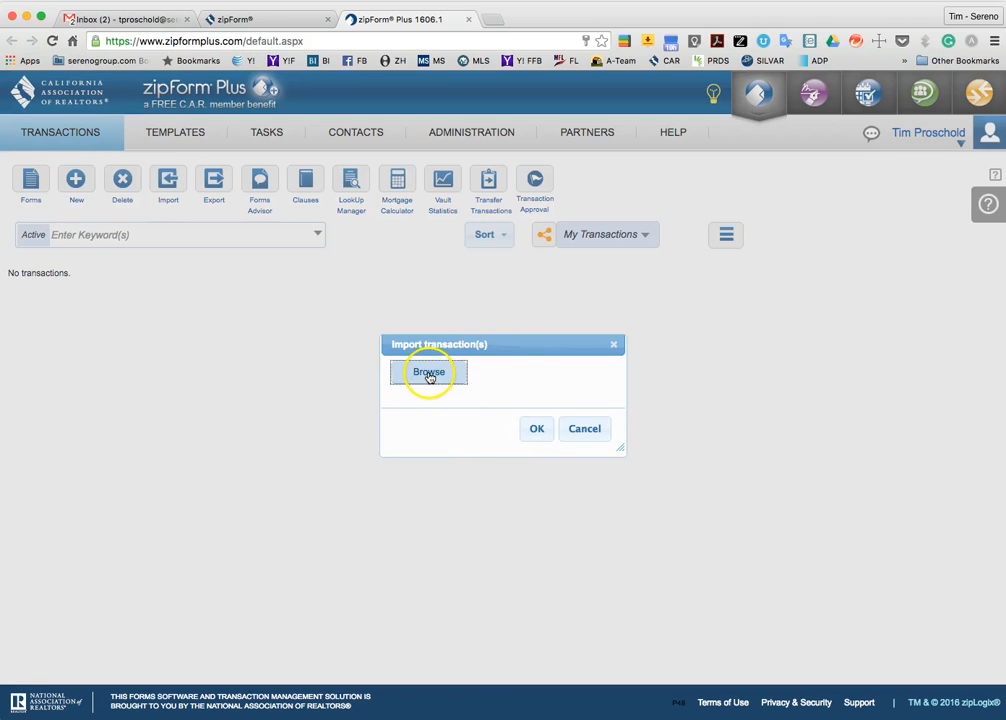
Step: Attach TxnsZipped.zip from the Desktop to the import dialog
{"action": "left_click", "coordinate": [428, 372]}
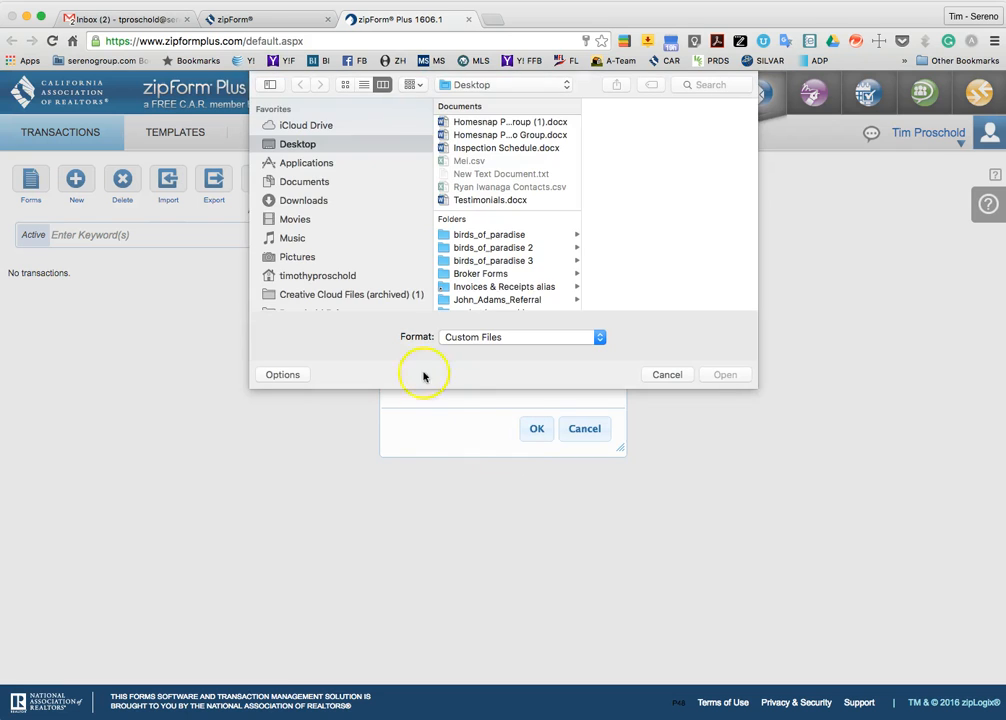
{"action": "scroll", "scroll_direction": "down", "scroll_amount": 3}
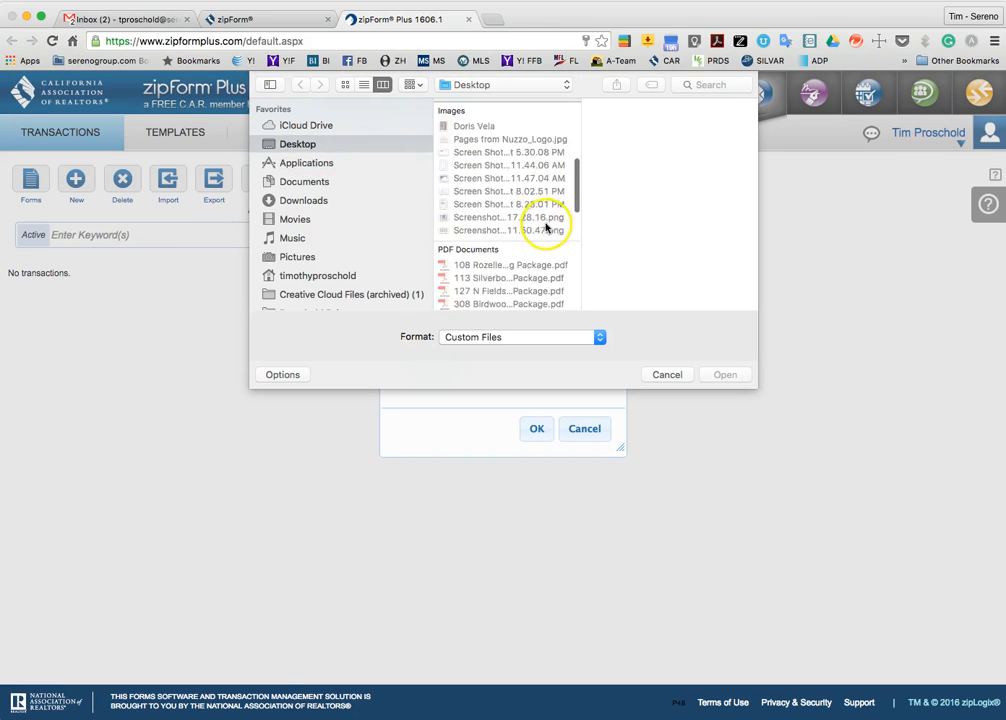
{"action": "scroll", "scroll_direction": "down", "scroll_amount": 3}
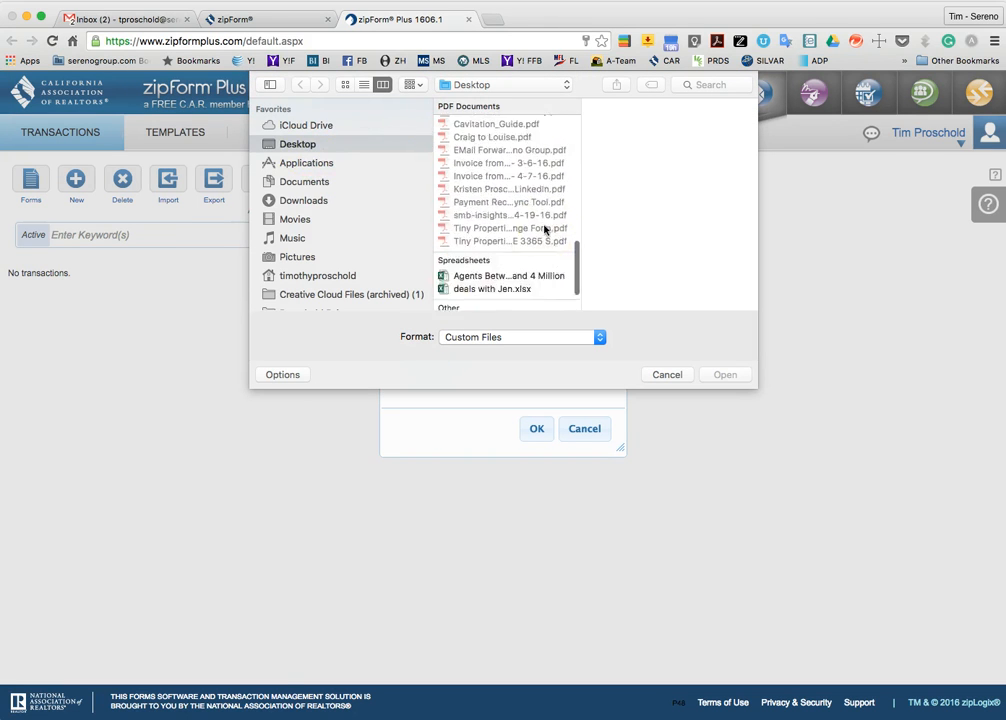
{"action": "left_click", "coordinate": [485, 304]}
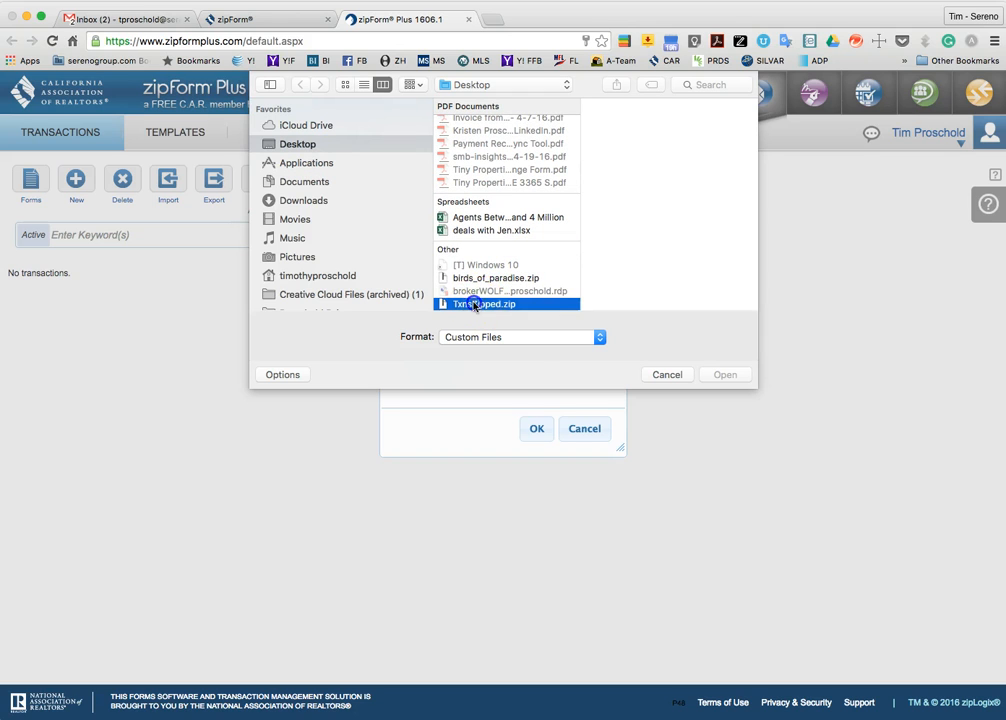
{"action": "left_click", "coordinate": [485, 303]}
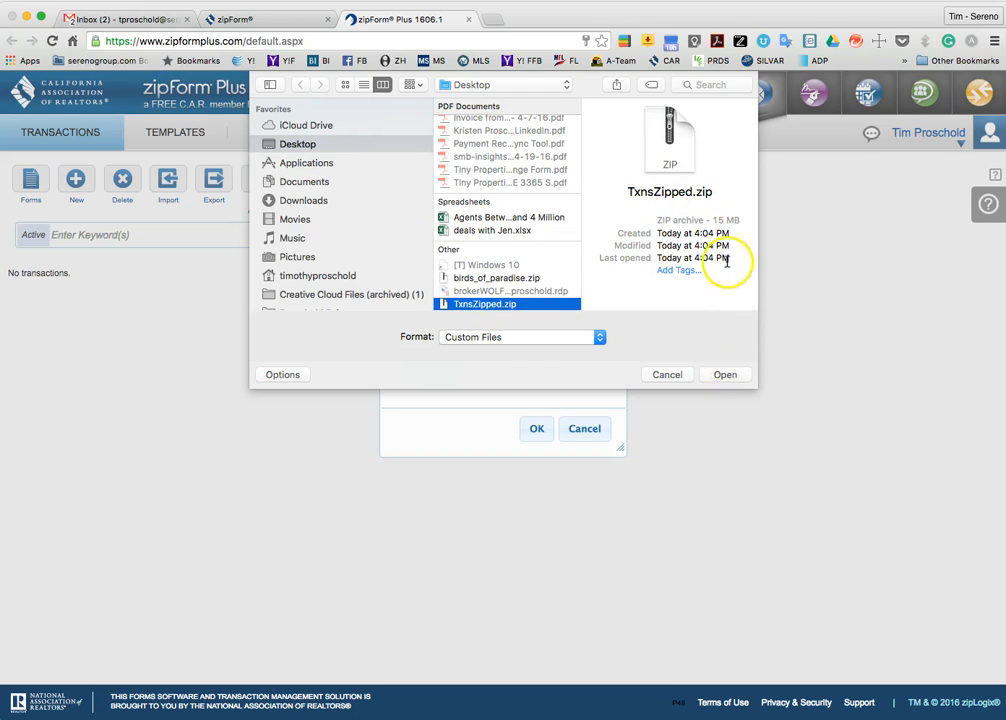
{"action": "left_click", "coordinate": [725, 374]}
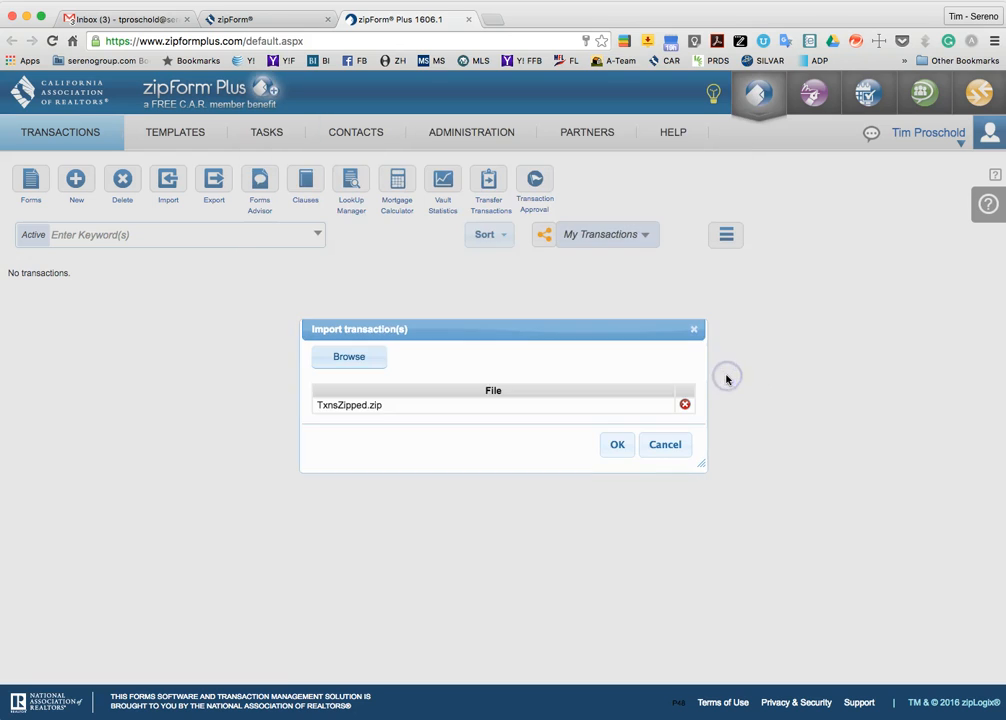
Step: Submit TxnsZipped.zip for import and confirm once the upload finishes
{"action": "left_click", "coordinate": [617, 444]}
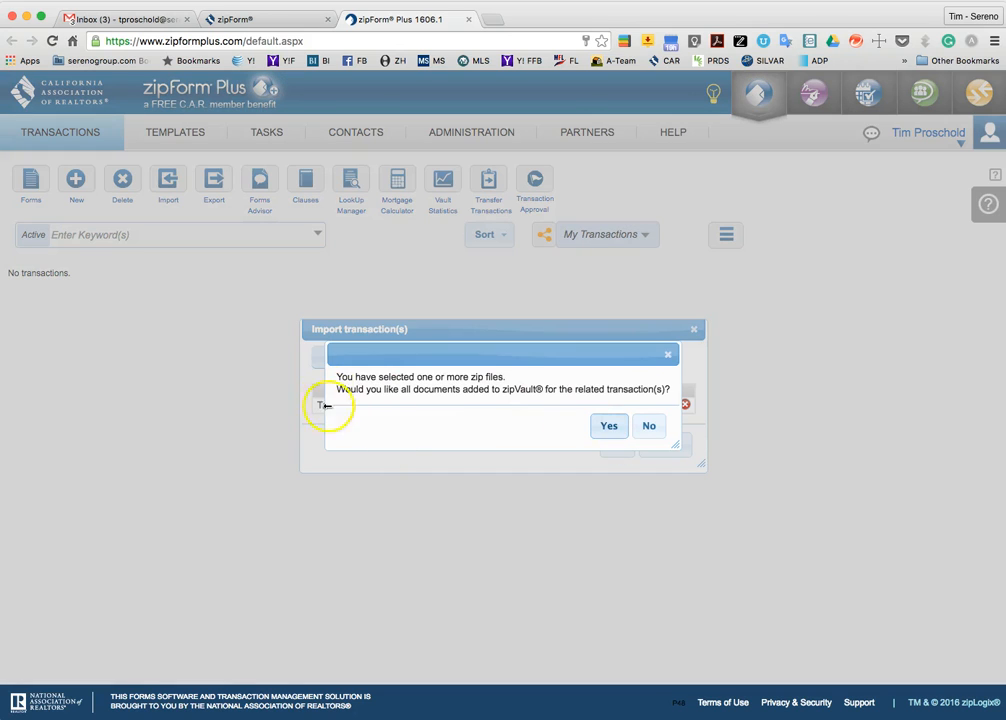
{"action": "mouse_move", "coordinate": [494, 378]}
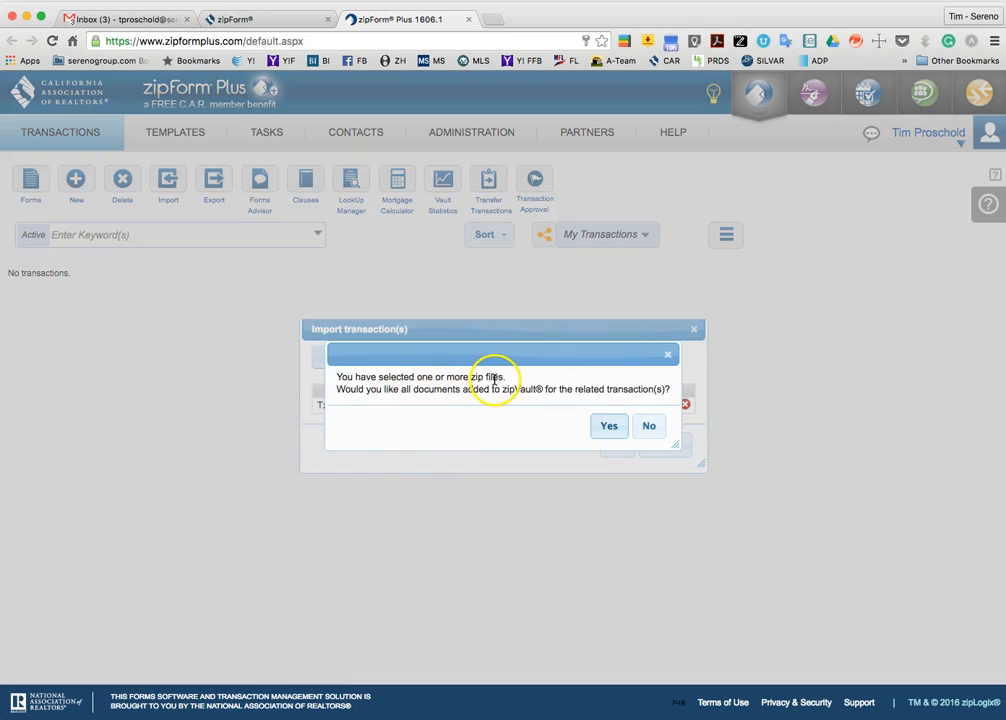
{"action": "mouse_move", "coordinate": [482, 395]}
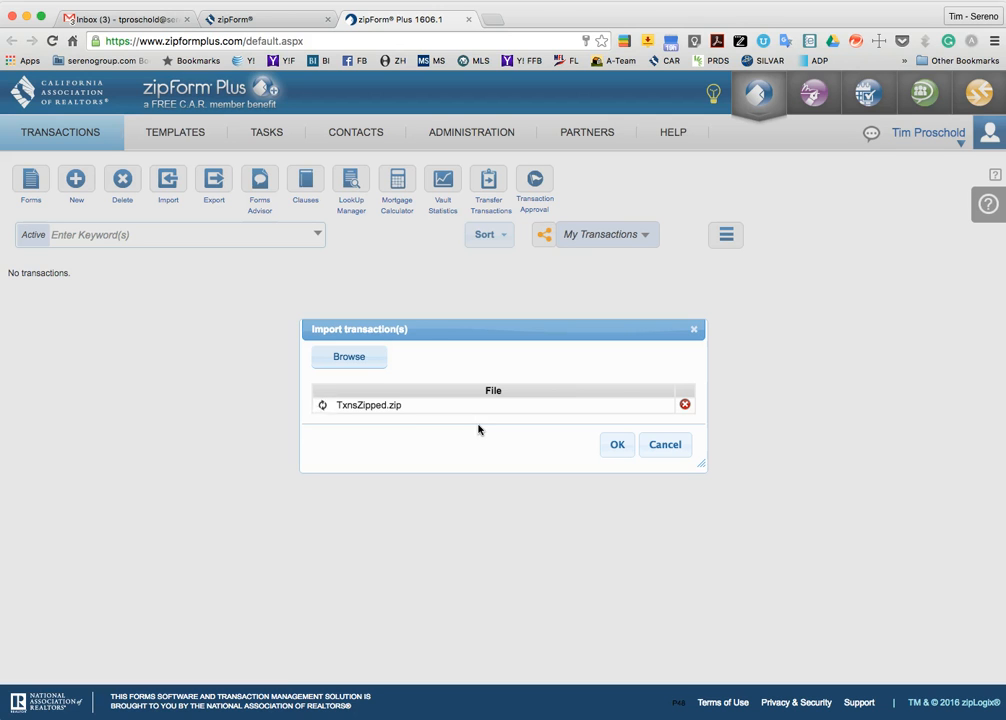
{"action": "left_click", "coordinate": [665, 444]}
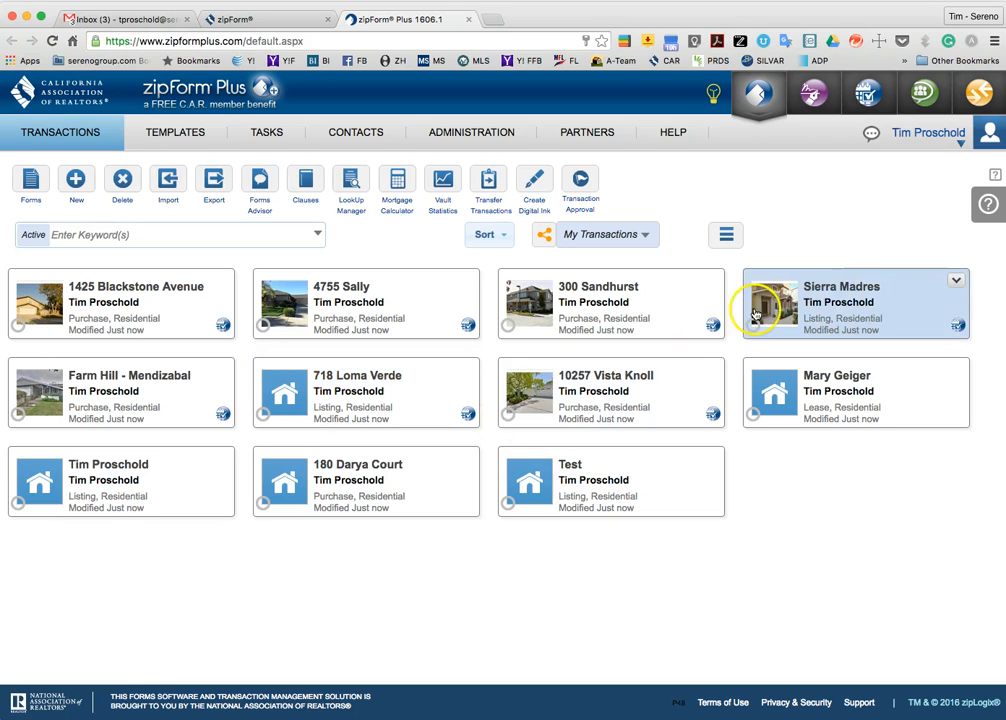
{"action": "mouse_move", "coordinate": [928, 180]}
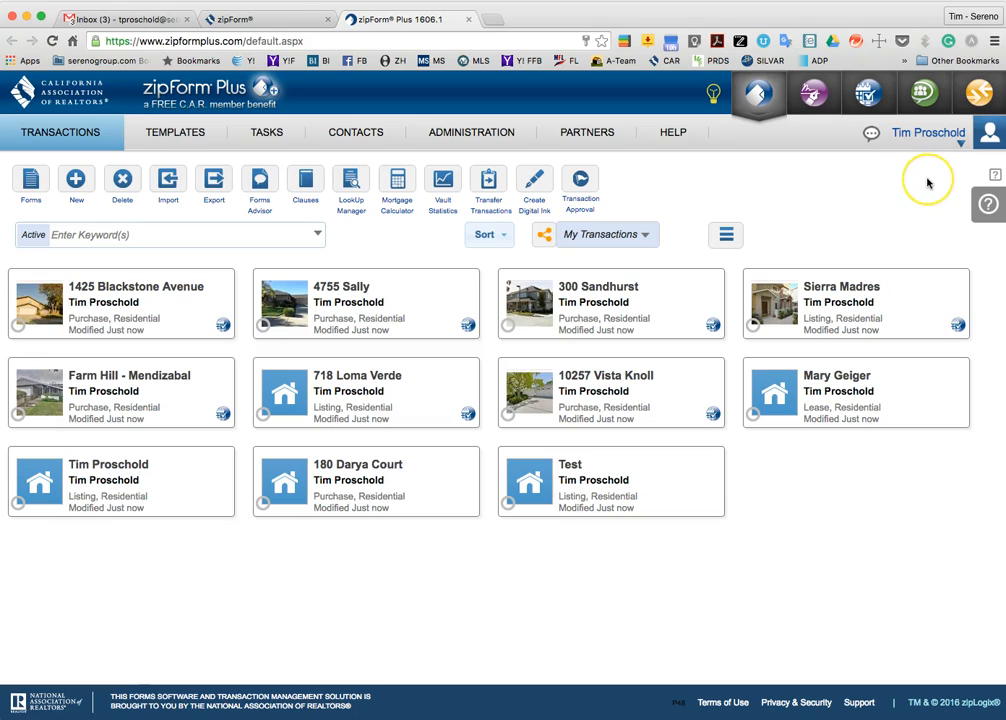
{"action": "mouse_move", "coordinate": [928, 182]}
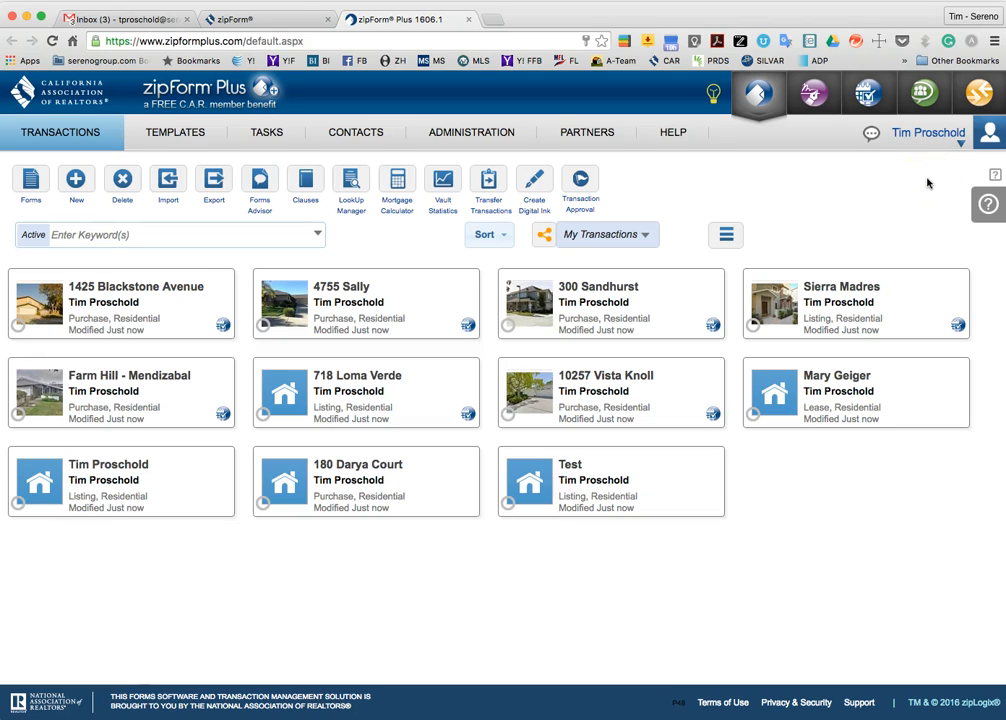
{"action": "mouse_move", "coordinate": [915, 186]}
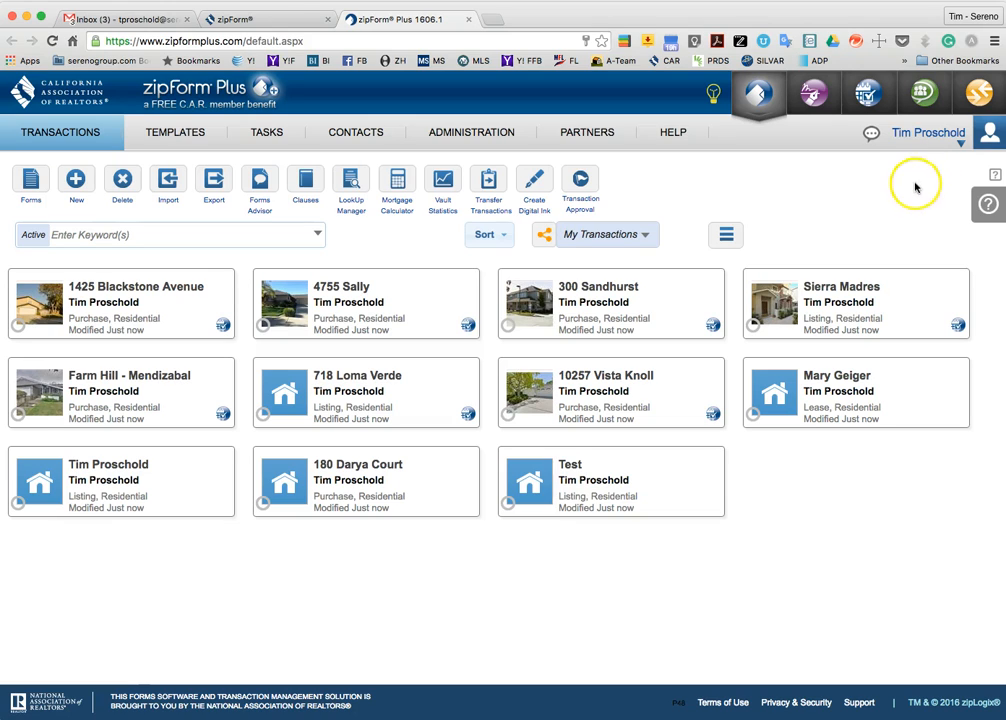
{"action": "mouse_move", "coordinate": [928, 133]}
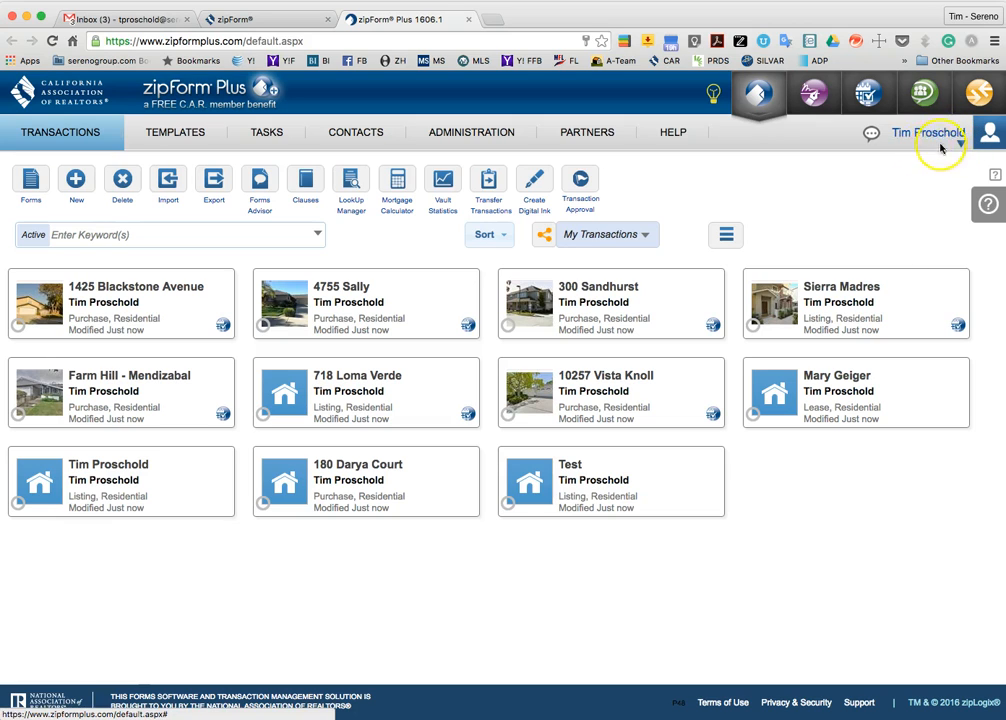
{"action": "mouse_move", "coordinate": [796, 200]}
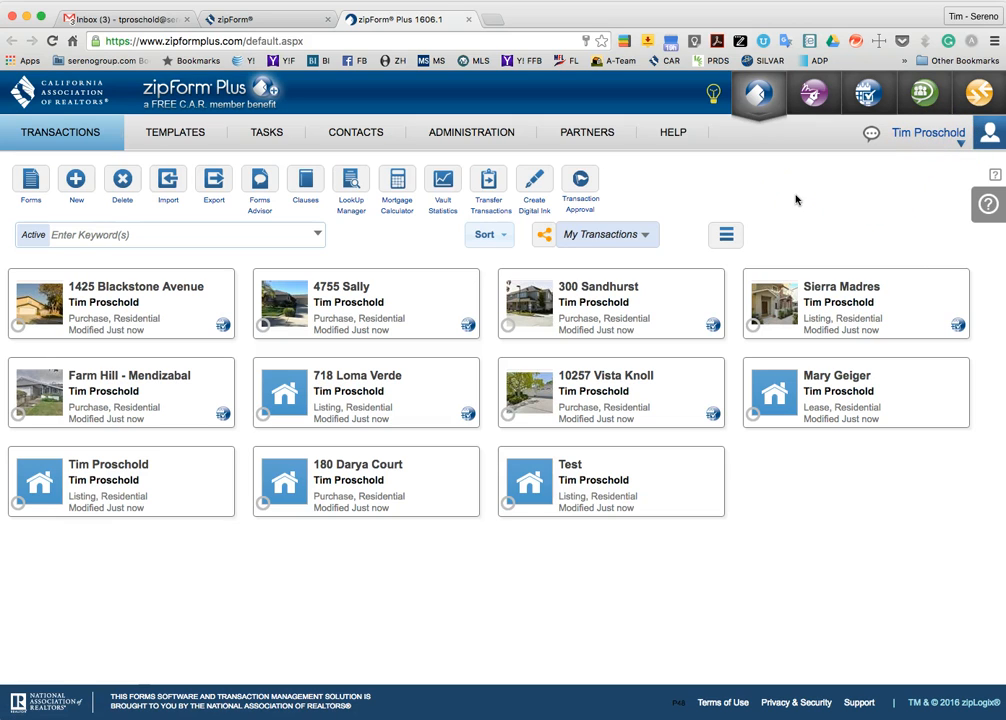
{"action": "mouse_move", "coordinate": [139, 477]}
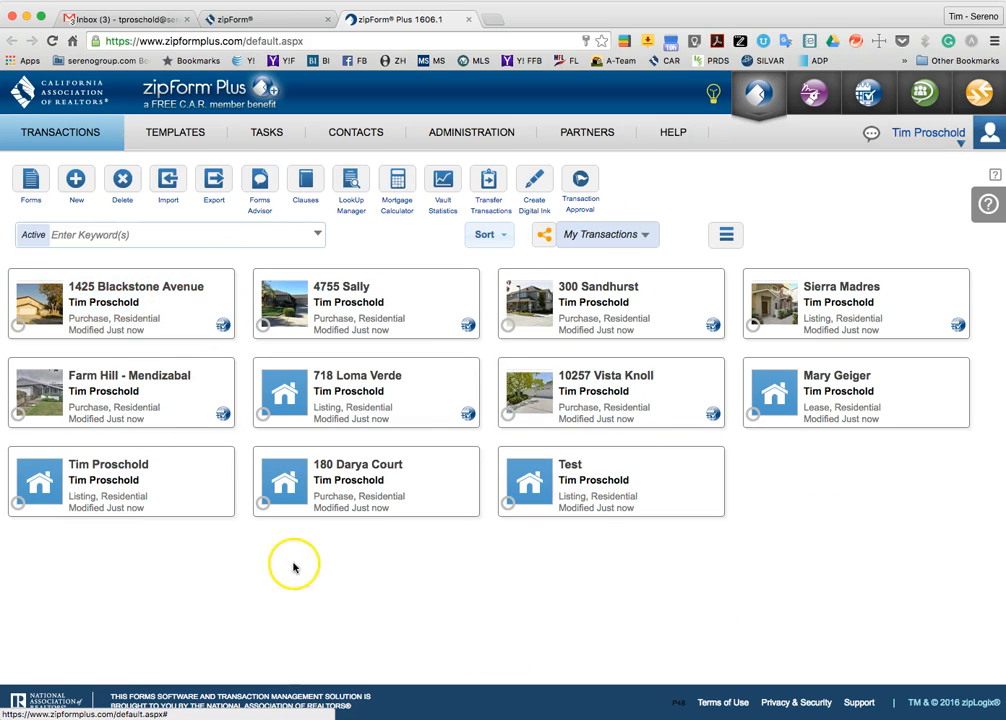
{"action": "mouse_move", "coordinate": [206, 610]}
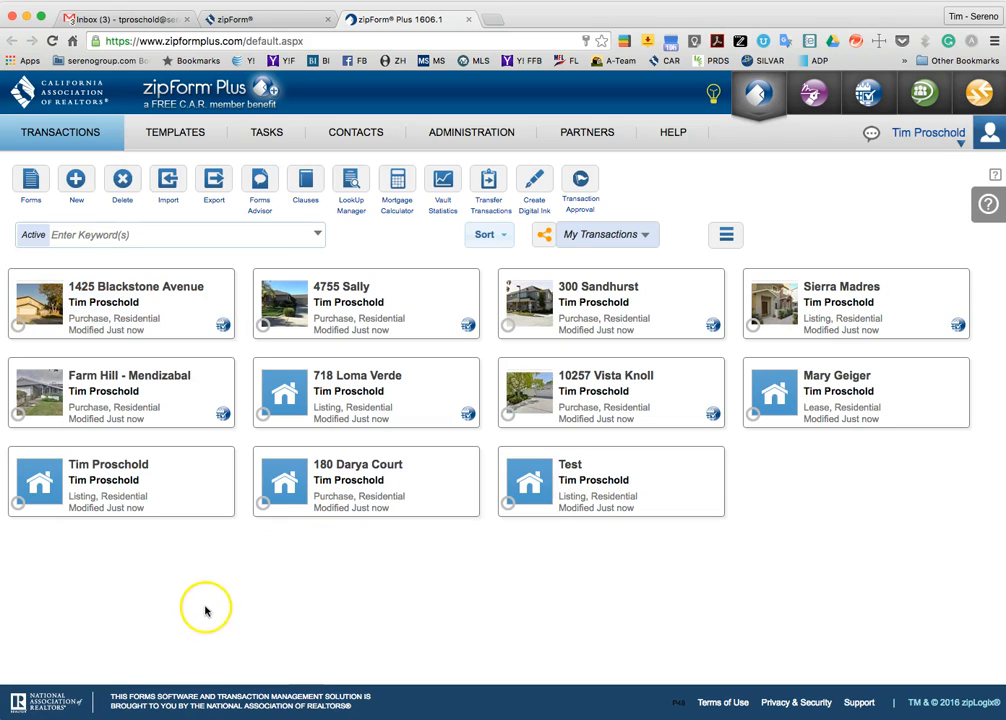